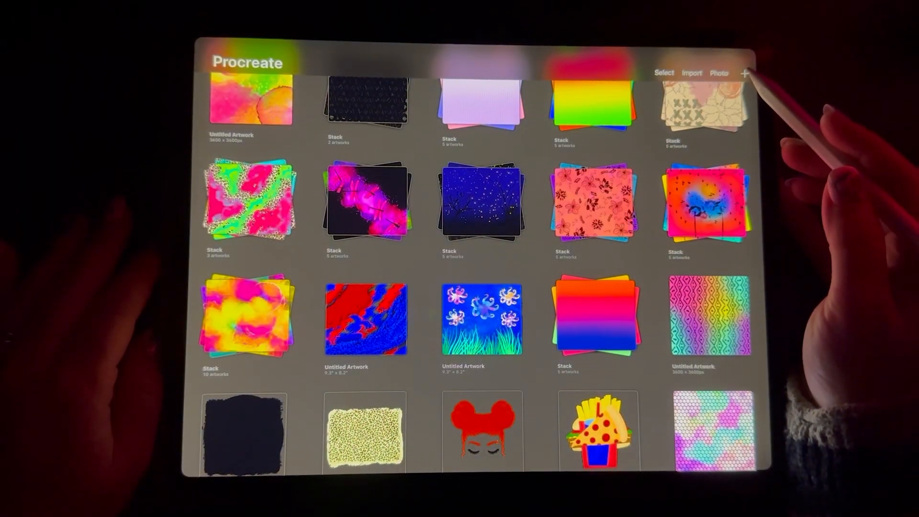
Create a custom canvas of width 8.5 in, height 11 in at 300 DPI from the Gallery
left_click(745, 72)
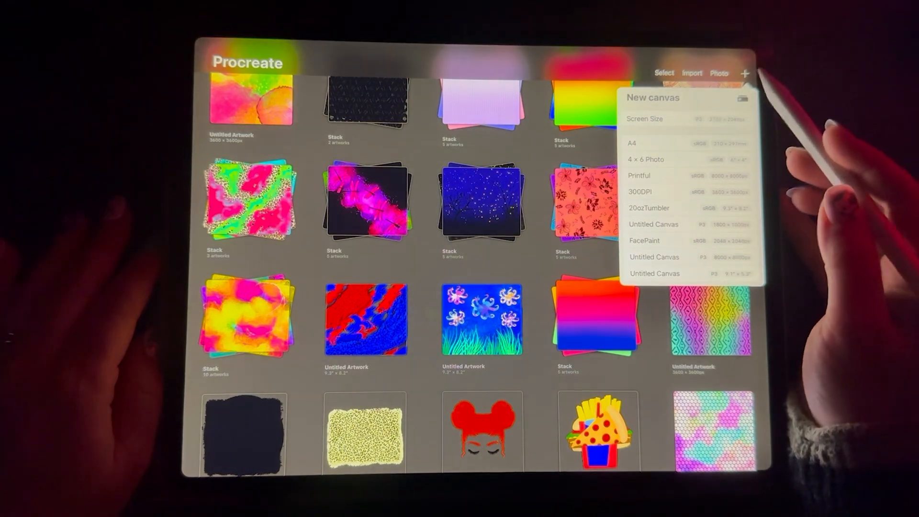
left_click(744, 97)
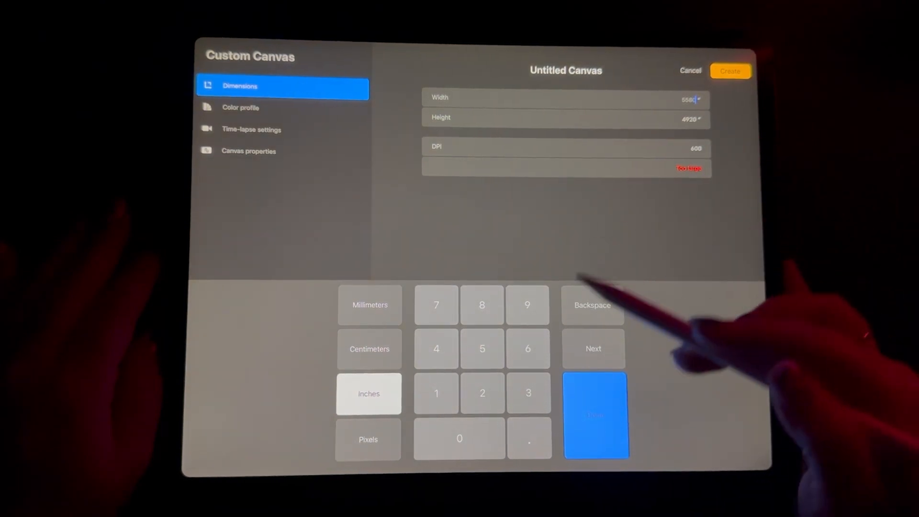
left_click(481, 349)
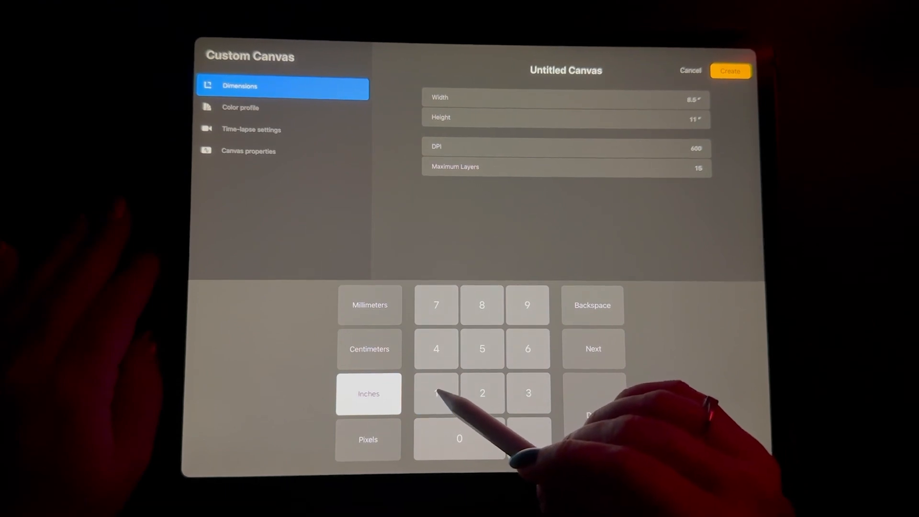
left_click(566, 146)
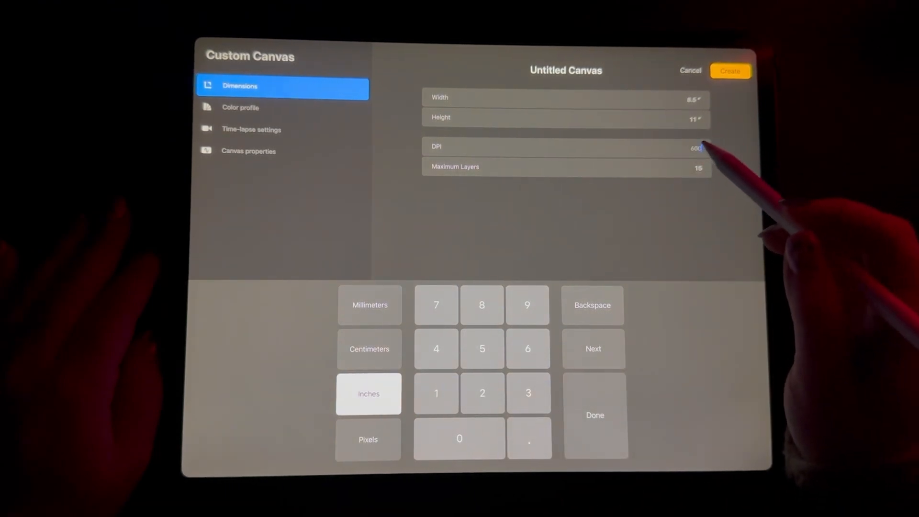
left_click(458, 439)
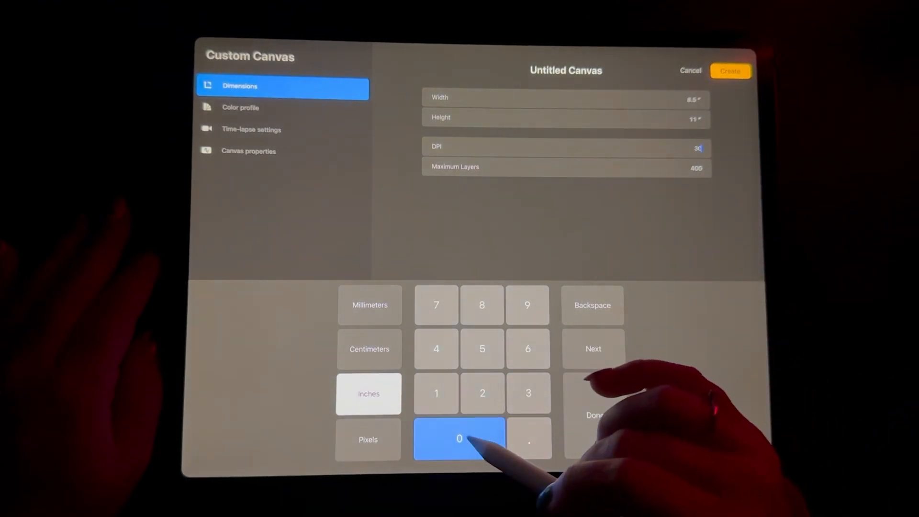
left_click(458, 440)
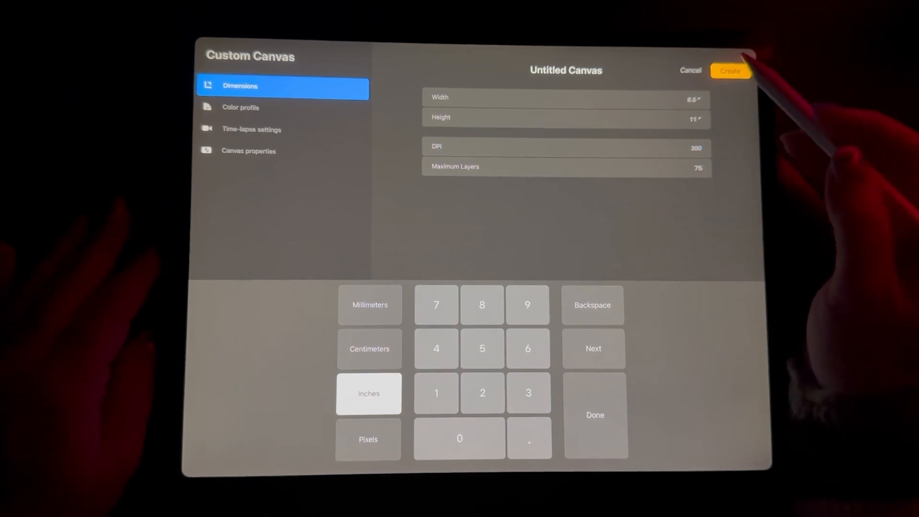
left_click(730, 70)
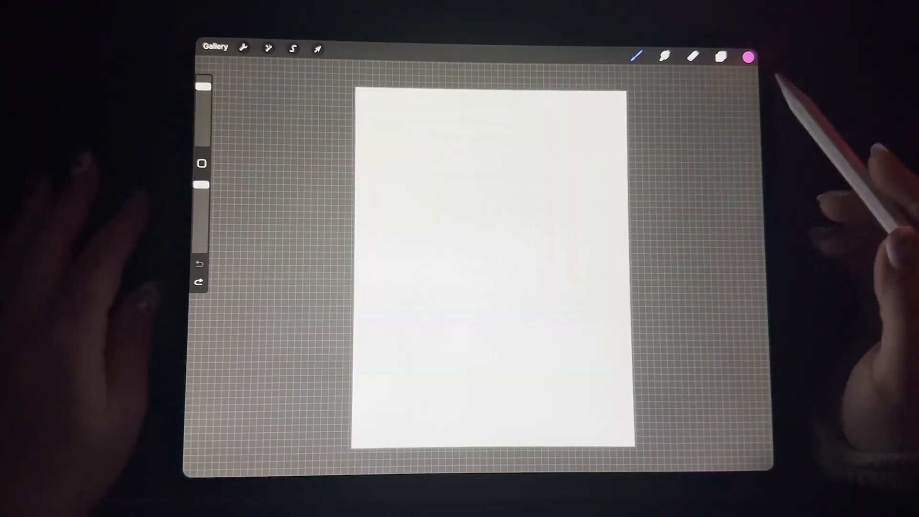
mouse_move(732, 129)
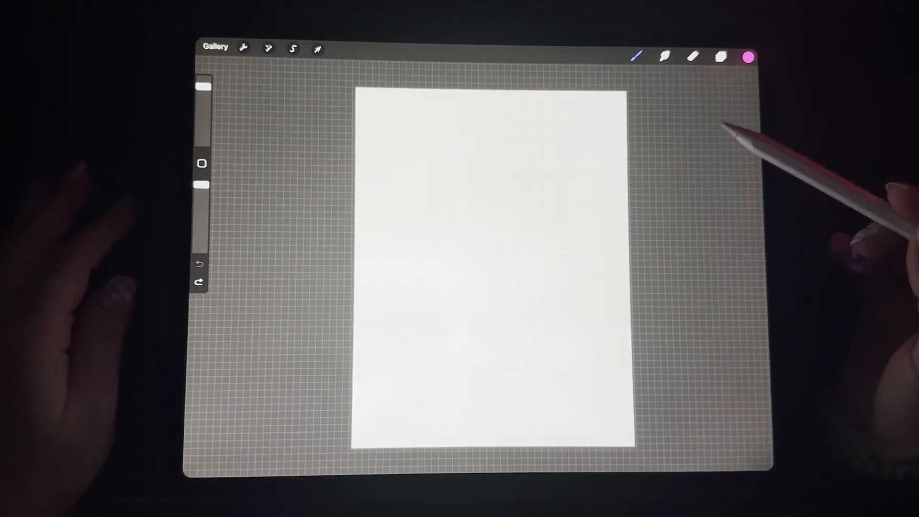
mouse_move(674, 187)
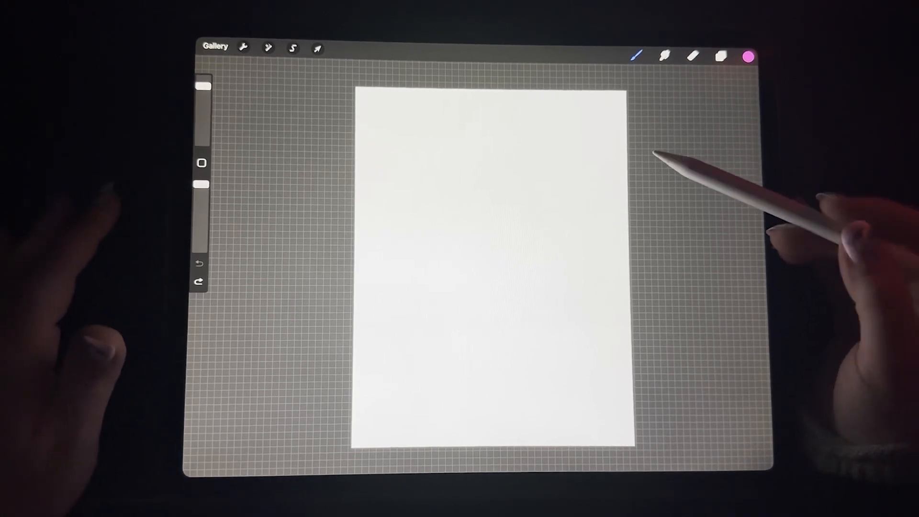
mouse_move(674, 246)
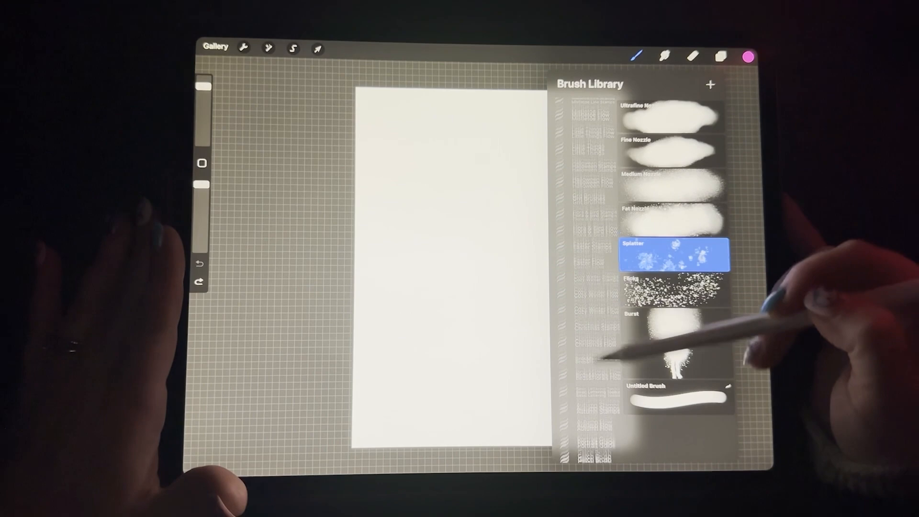
Choose a dark navy in the colour disc and fill the whole canvas with it
scroll("down", 3)
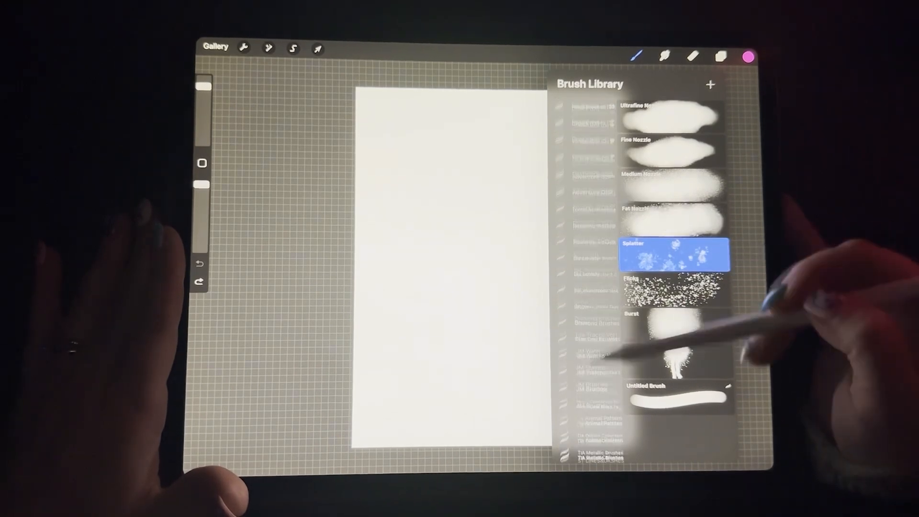
left_click(747, 56)
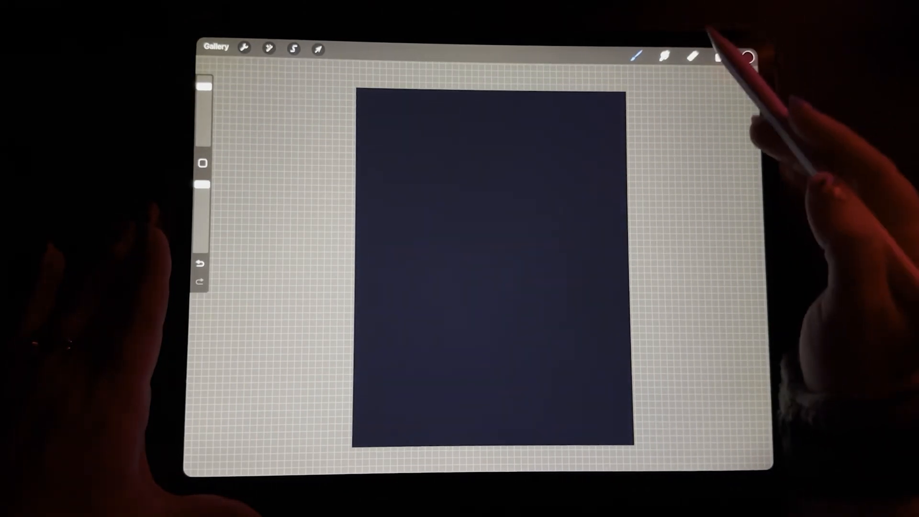
Select a soft Airbrushing brush and a blue-violet colour to paint glows on the navy
left_click(638, 56)
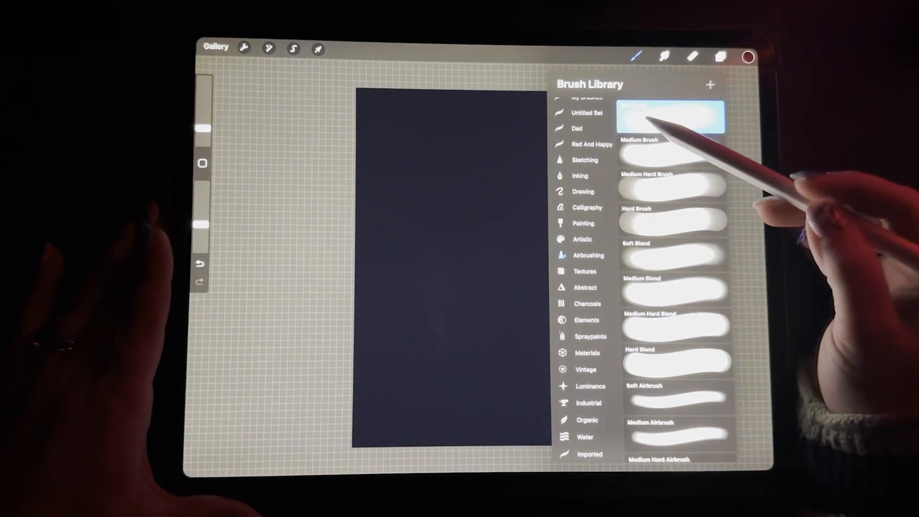
left_click(744, 55)
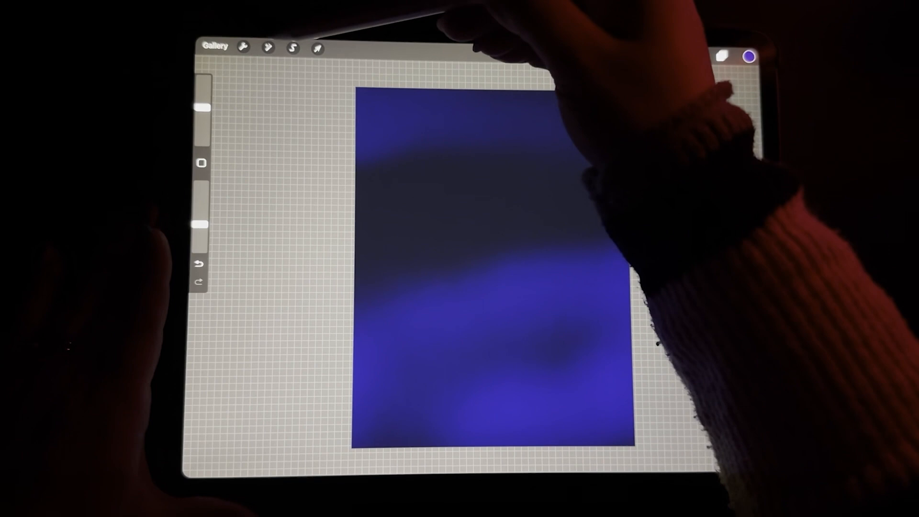
Apply a Gaussian Blur adjustment so the violet-blue glows melt into the navy
left_click(267, 48)
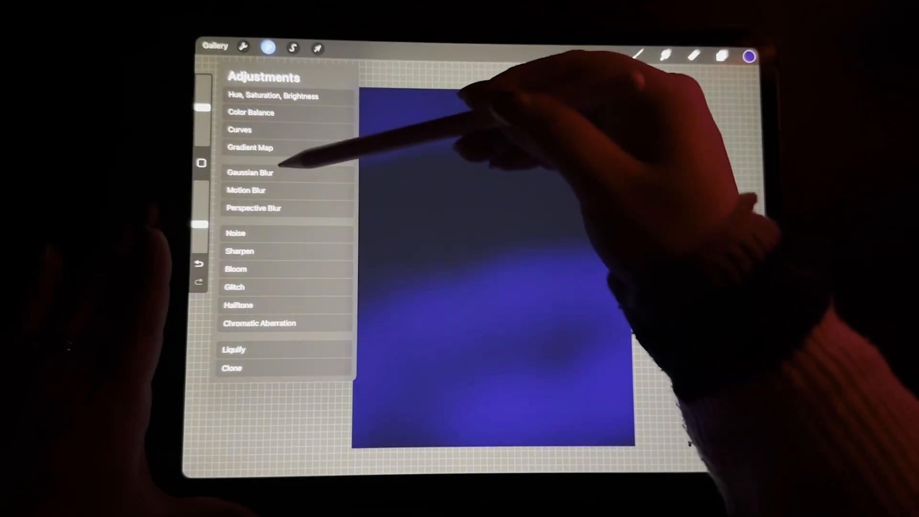
left_click(250, 172)
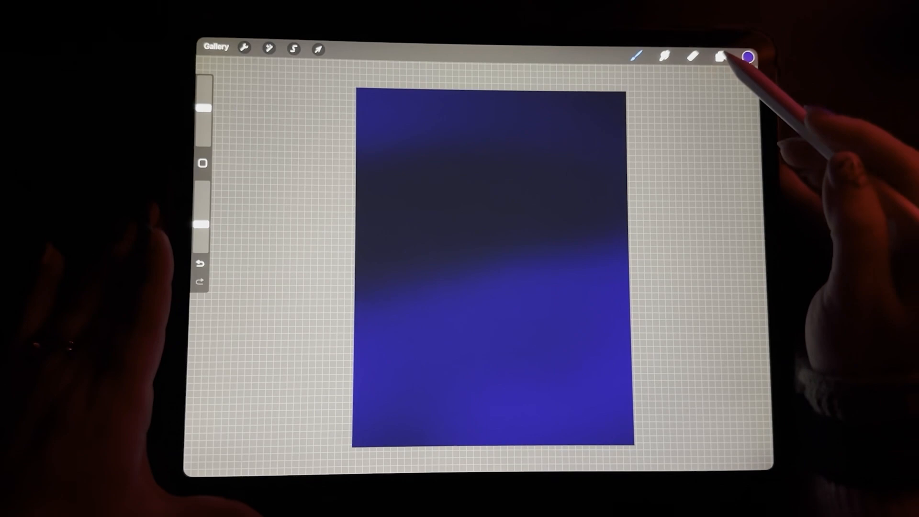
Add an empty Layer 2 above the blurred gradient background in the Layers panel
left_click(722, 56)
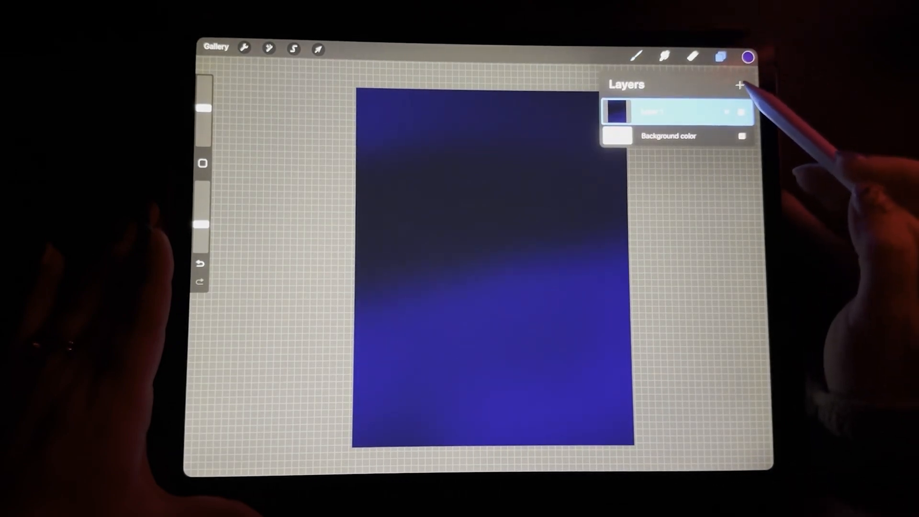
left_click(722, 56)
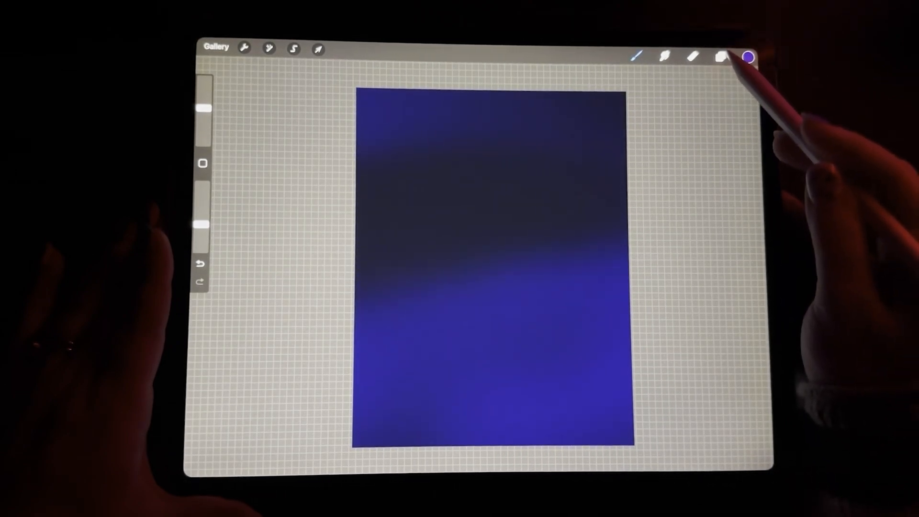
left_click(721, 56)
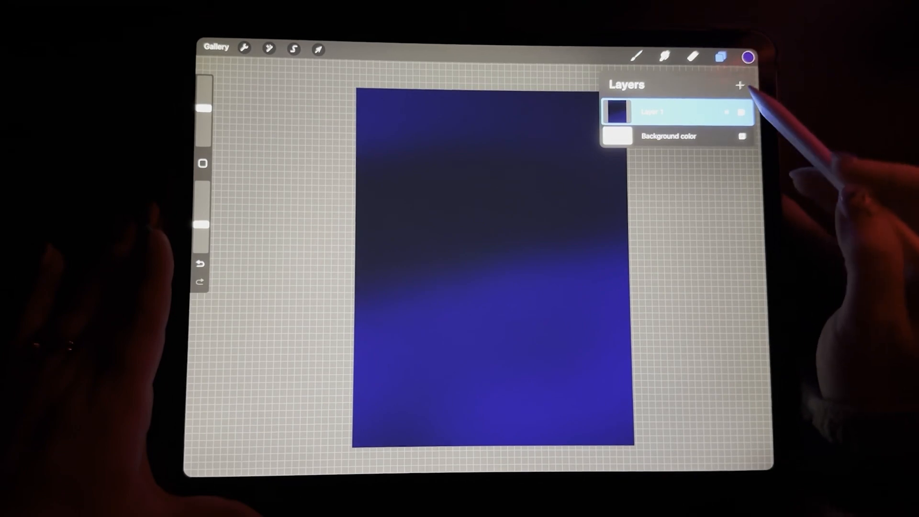
left_click(740, 85)
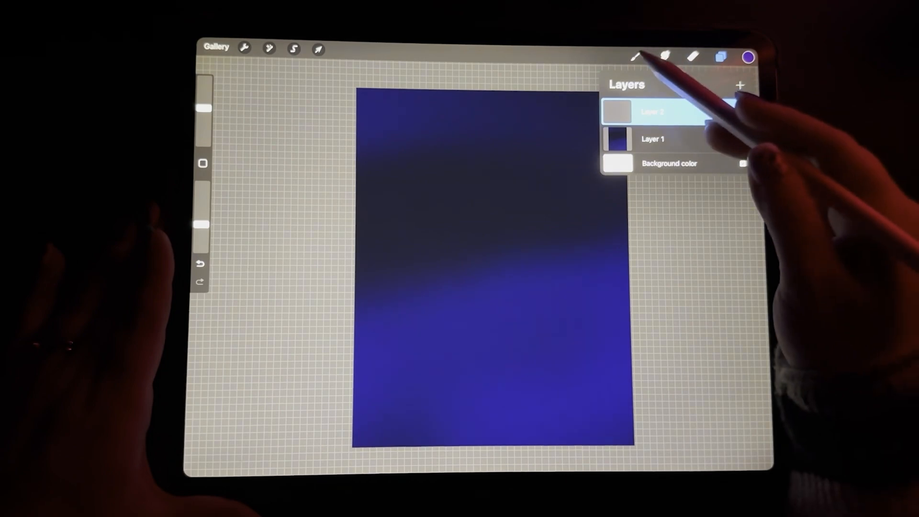
Select a glow brush from the Luminance set and pick a pink colour for the nebula
left_click(635, 55)
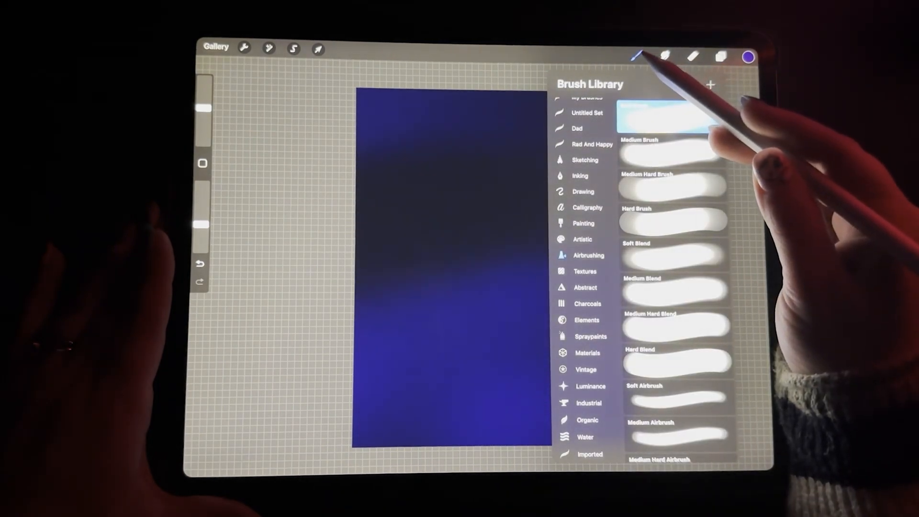
scroll("up", 3)
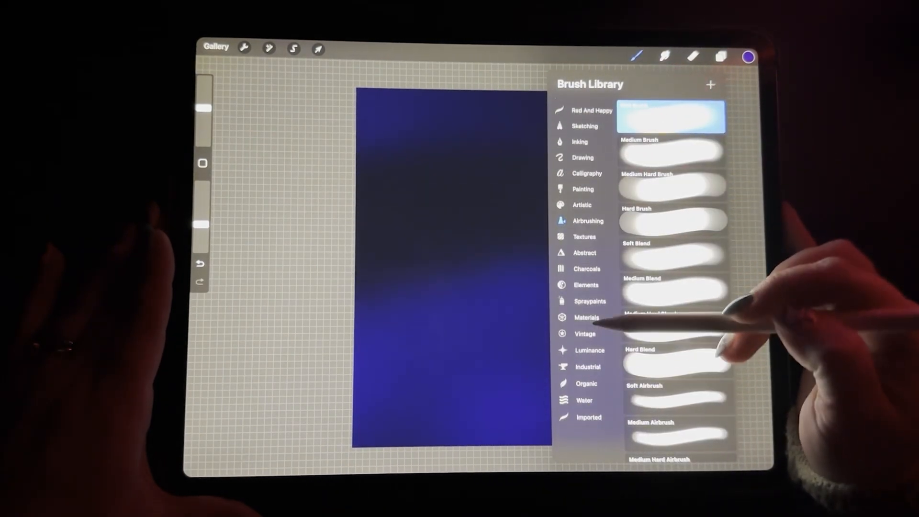
scroll("down", 3)
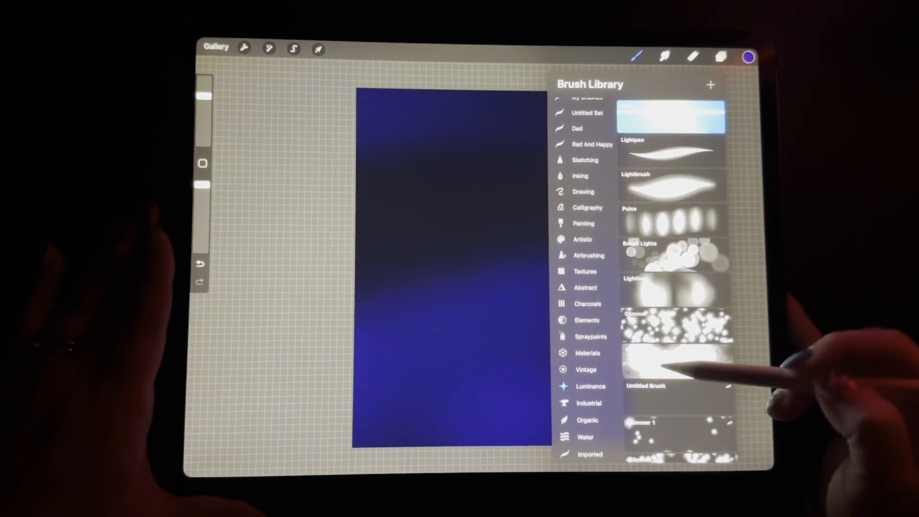
left_click(678, 361)
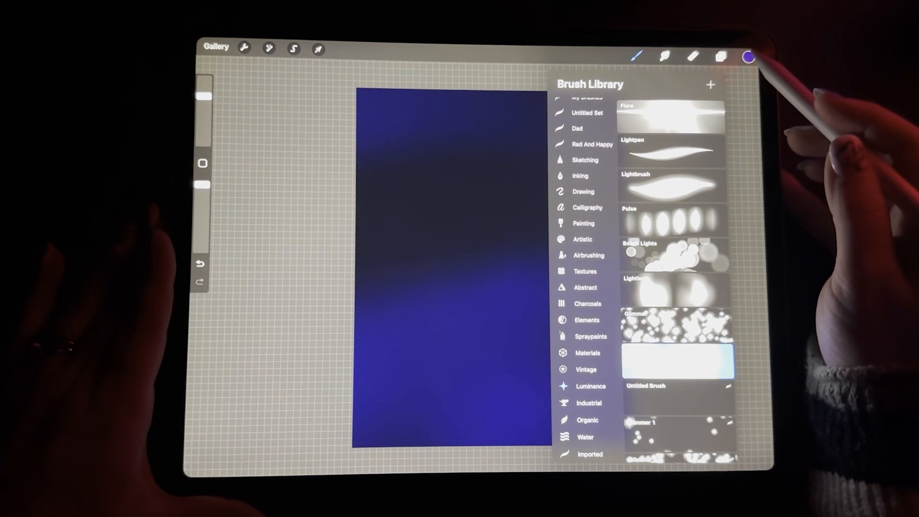
left_click(747, 56)
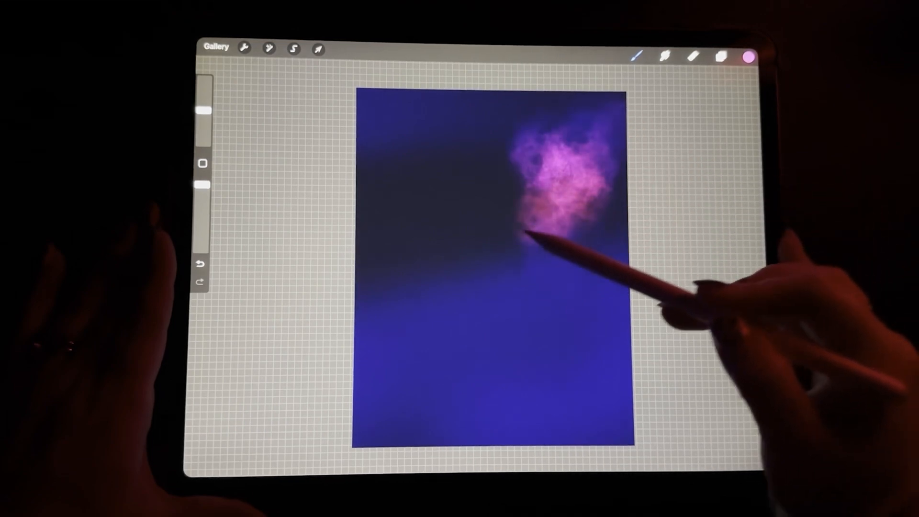
Paint soft pink nebula clouds diagonally across the canvas and into the upper left
left_click_drag(528, 234, 410, 351)
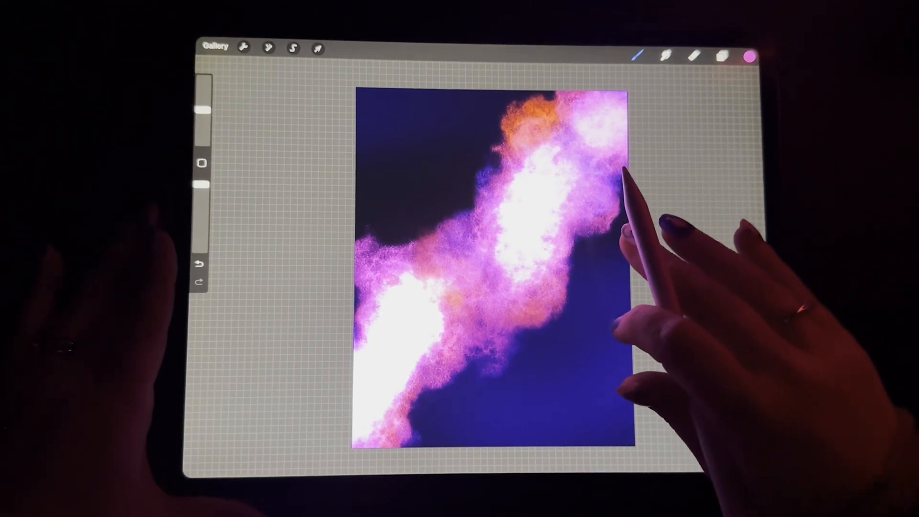
left_click(202, 263)
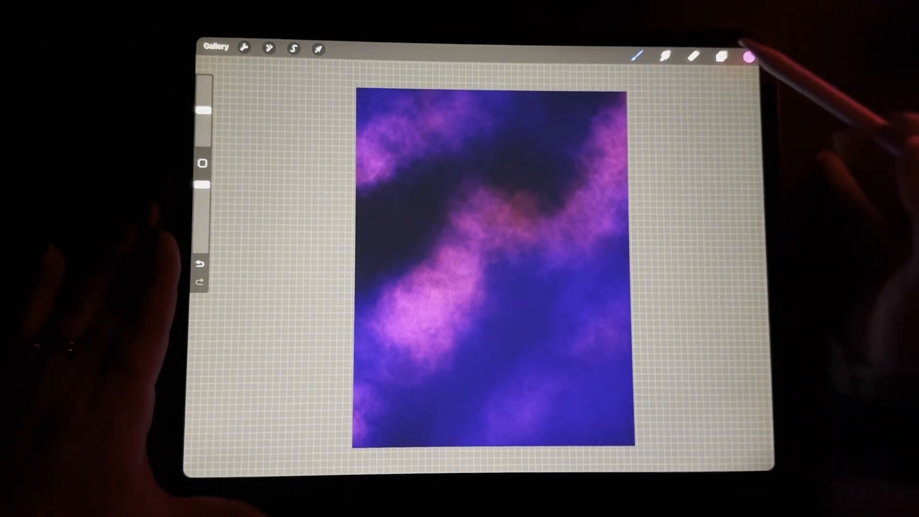
Add a new layer and pick a bright pinkish-white to paint highlights along the nebula band
left_click(722, 55)
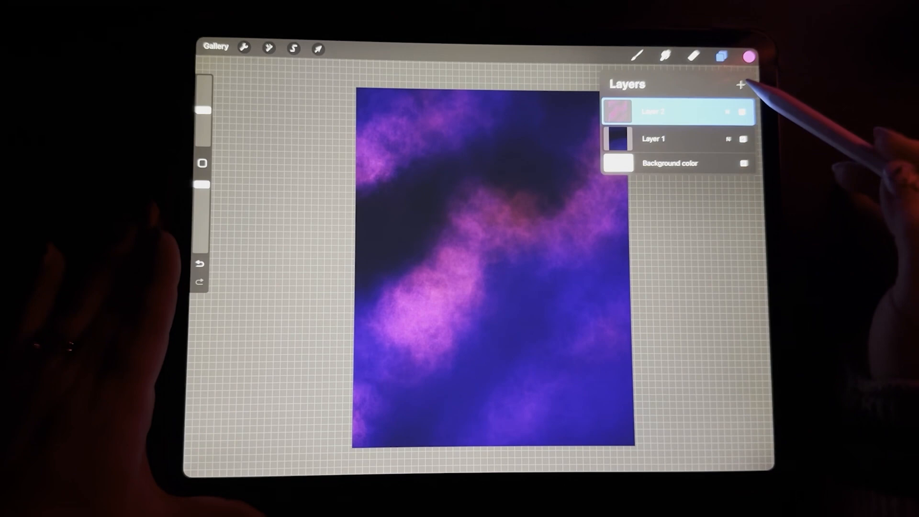
left_click(740, 86)
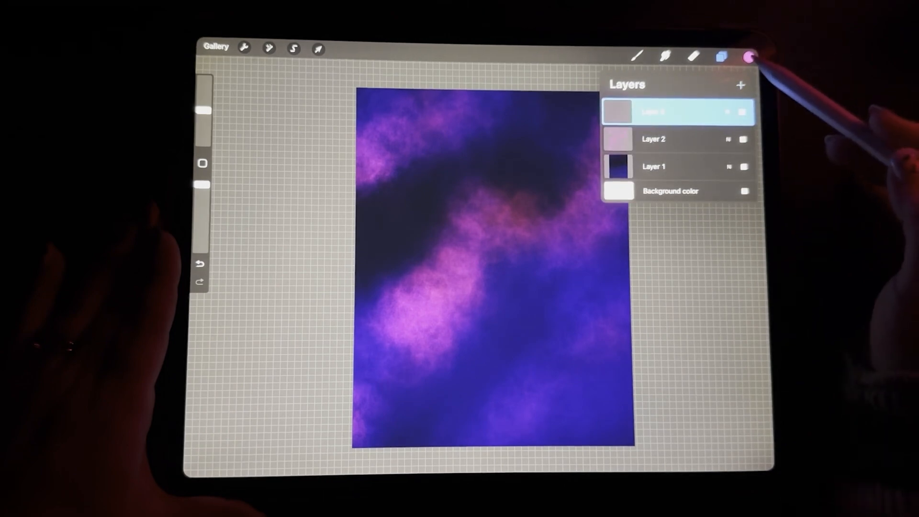
left_click(749, 55)
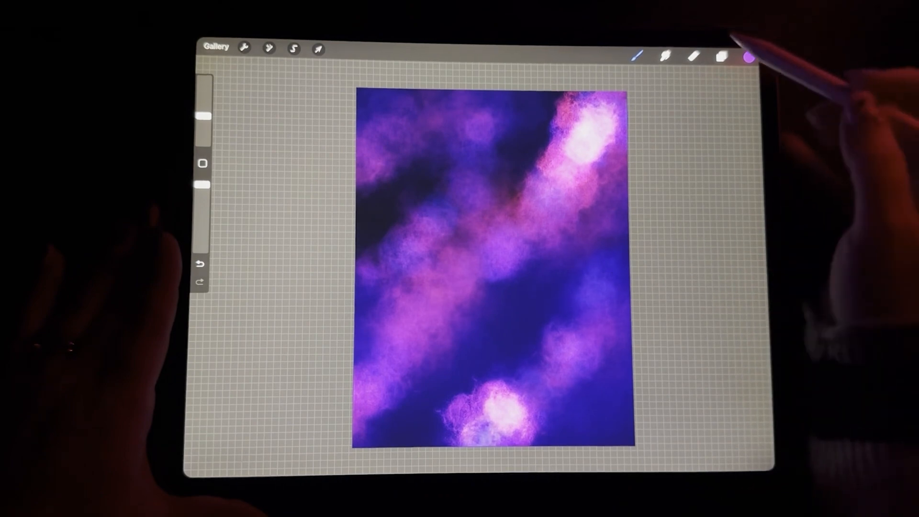
Add Layer 4 and start painting pale mint-white clouds around the pink nebula
left_click(721, 55)
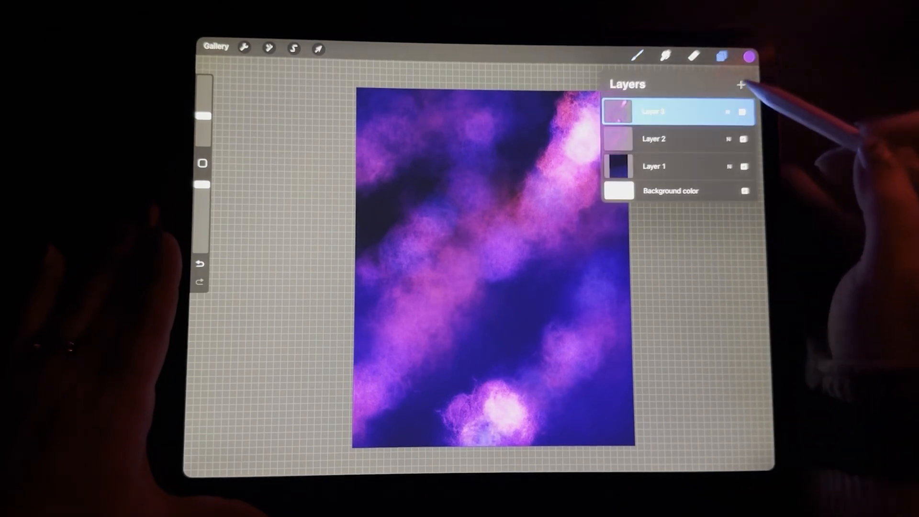
left_click(748, 56)
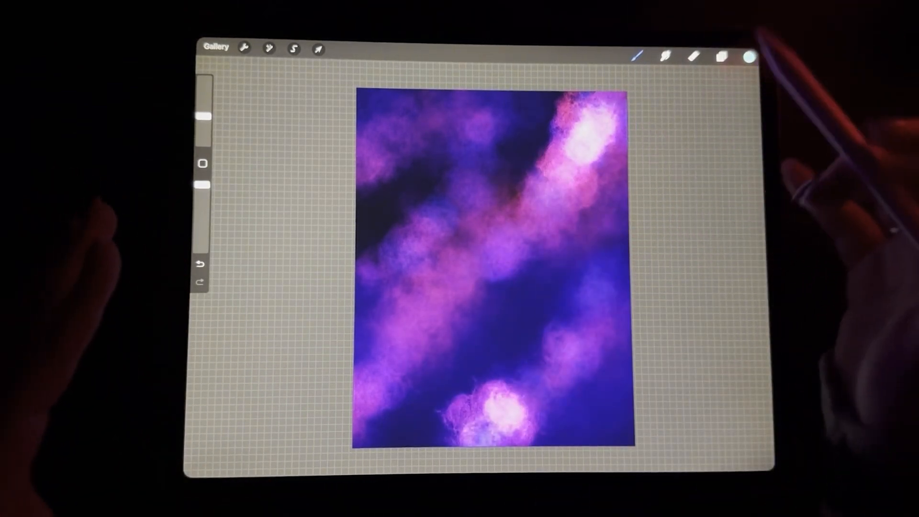
left_click(723, 55)
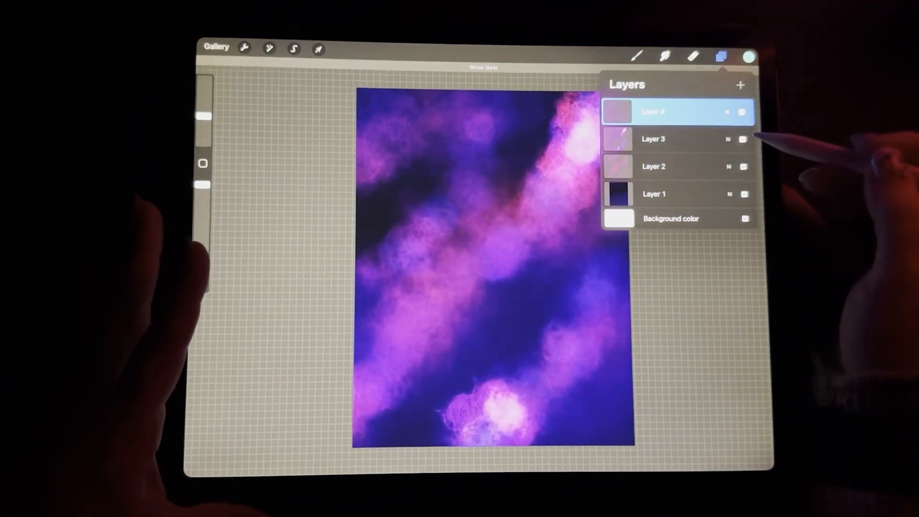
left_click(743, 139)
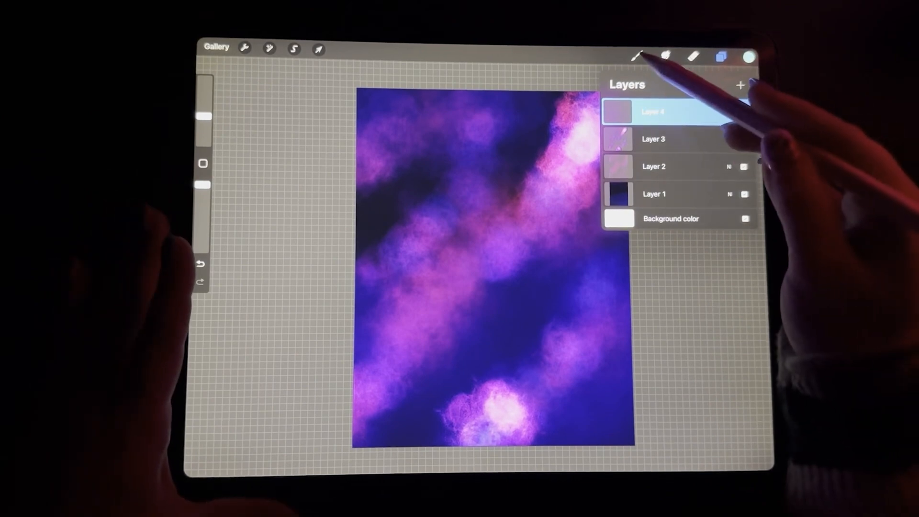
left_click(637, 56)
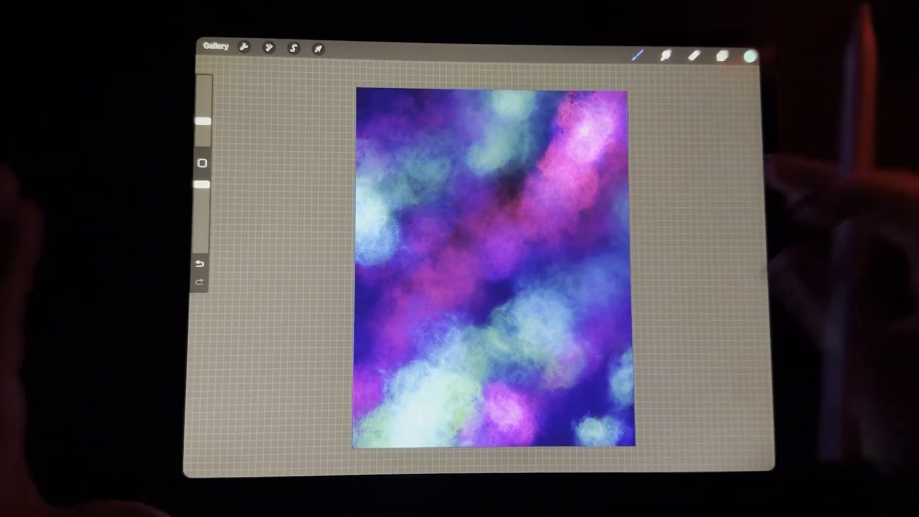
Pick a soft airbrush and a dark blue-violet to shade over the pale upper clouds
left_click(749, 56)
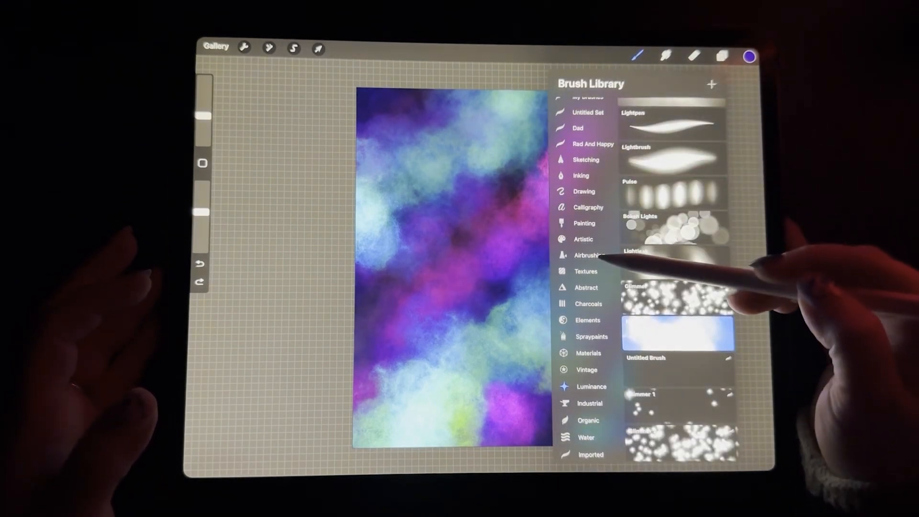
left_click(590, 255)
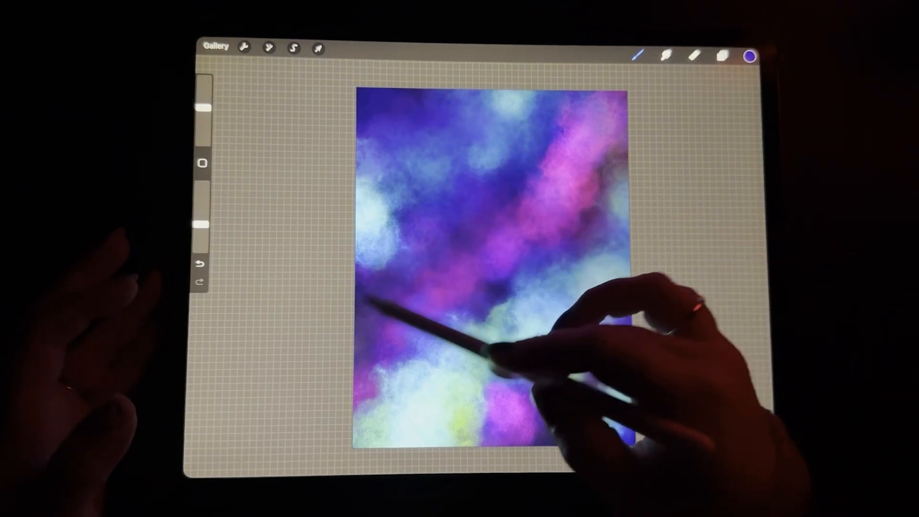
left_click(751, 56)
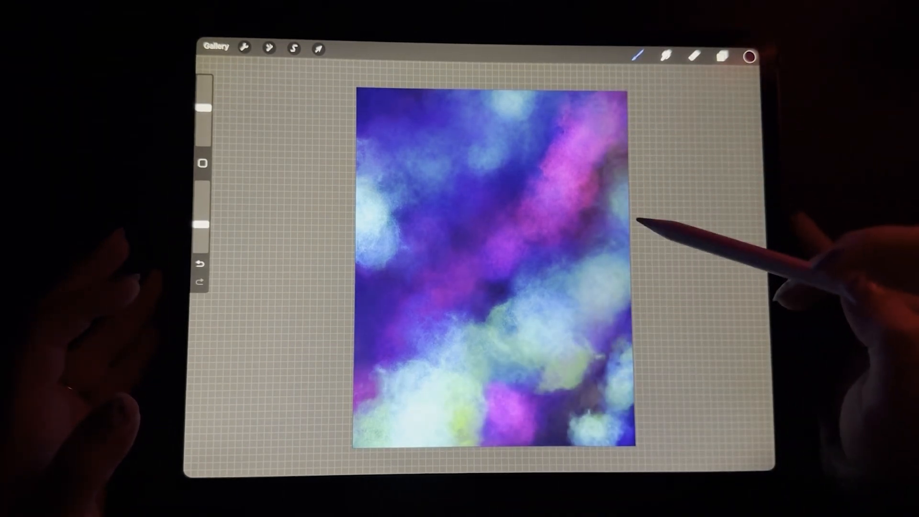
mouse_move(585, 264)
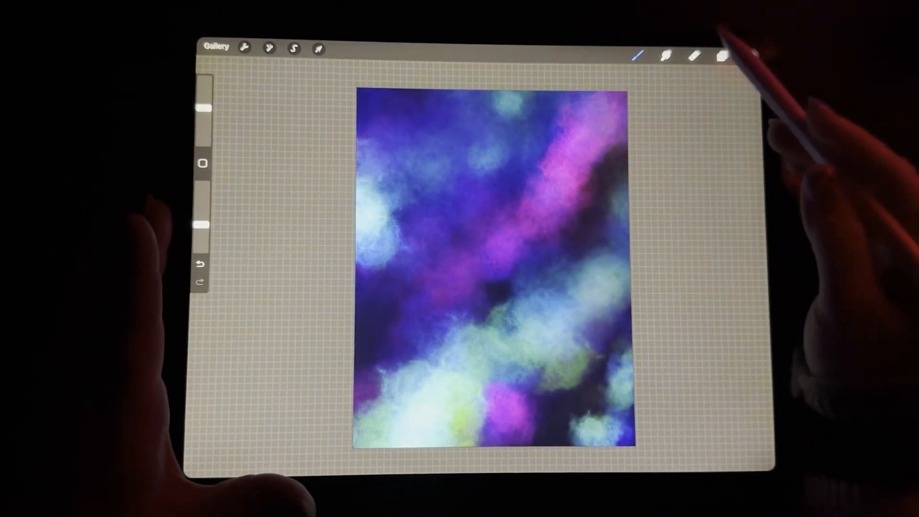
Add an empty Layer 5 and select the Glimmer brush after adjusting its scatter in Brush Studio
left_click(722, 55)
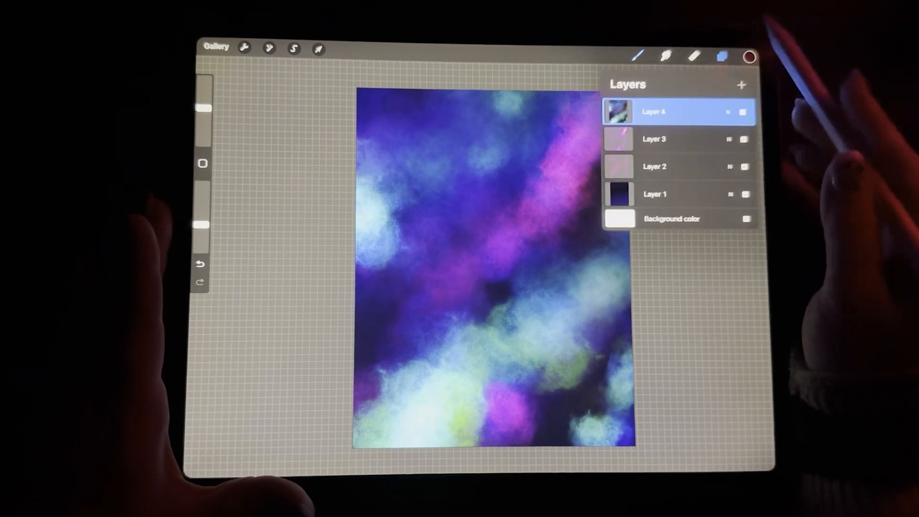
left_click(741, 85)
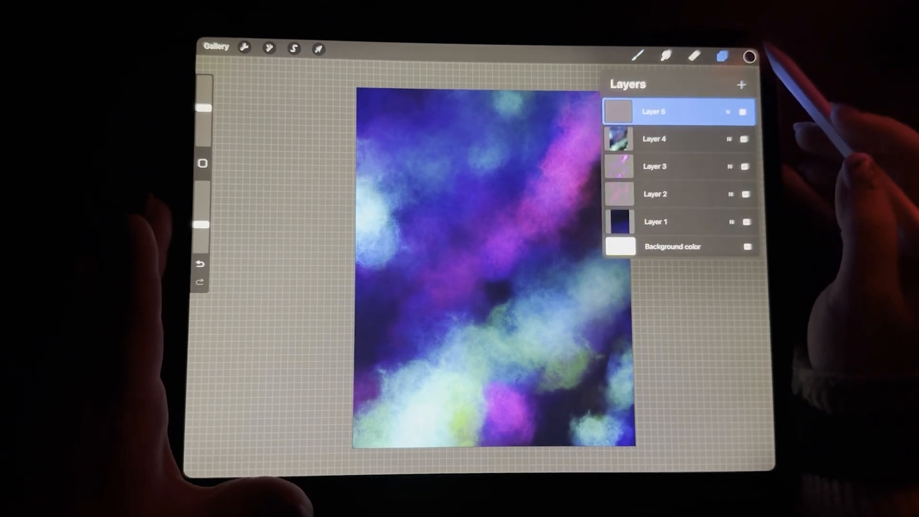
left_click(748, 56)
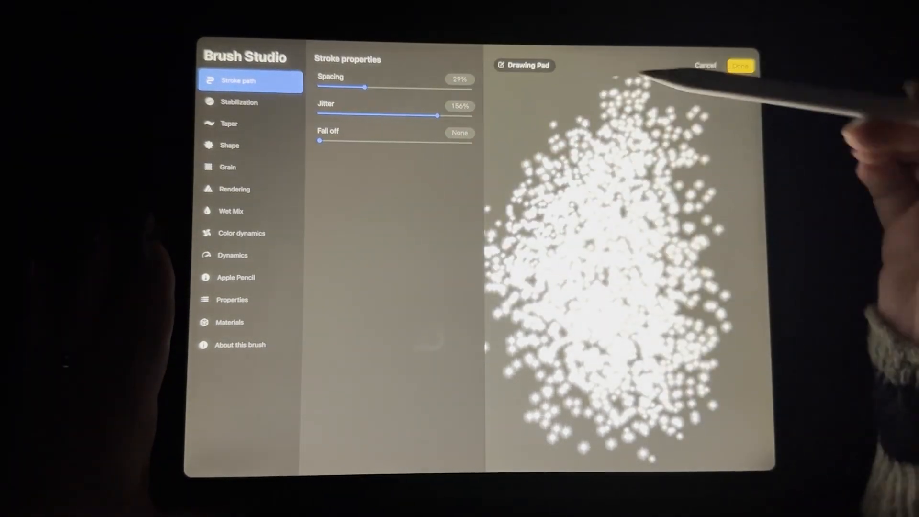
left_click(740, 65)
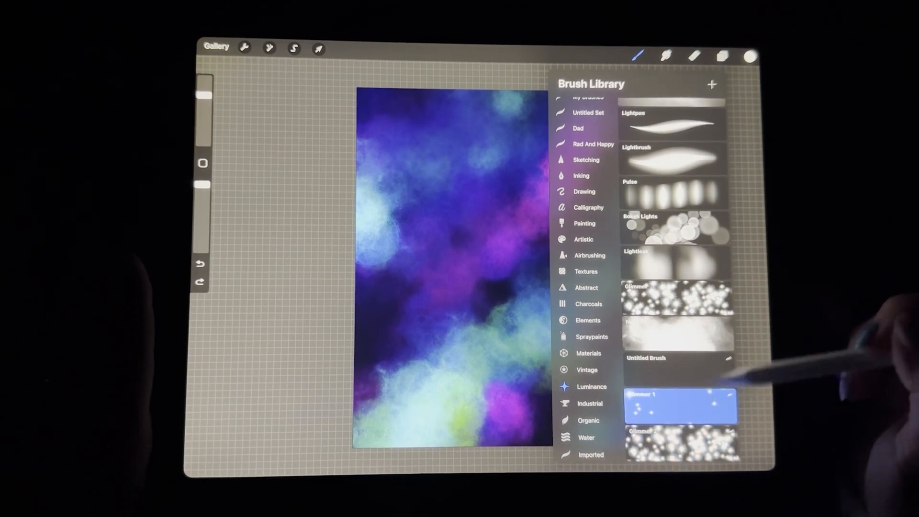
Paint small white stars across the whole galaxy on Layer 5 with the Glimmer brush
left_click(446, 264)
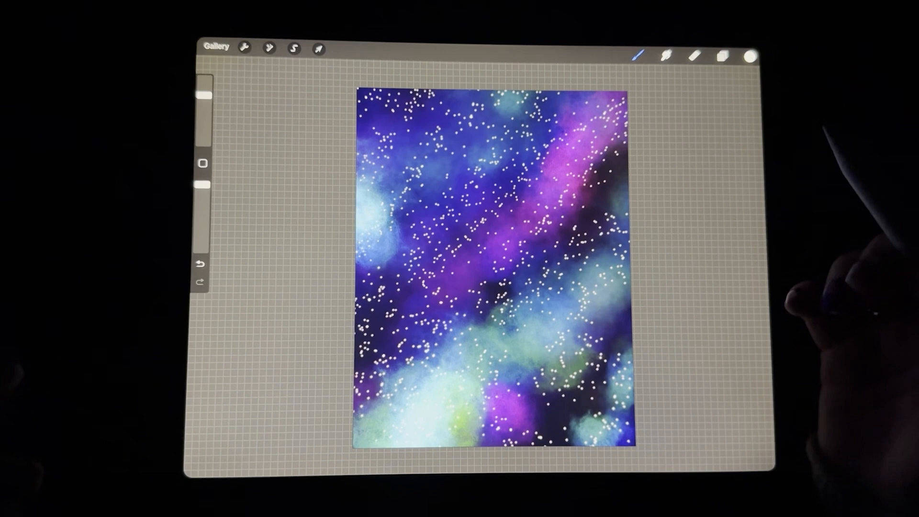
left_click(722, 55)
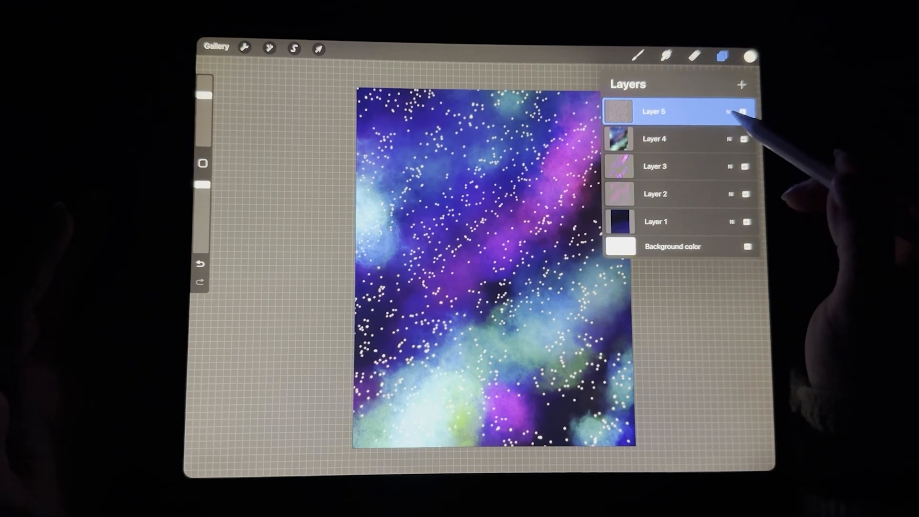
Lower Layer 5's opacity so the star field fades softly into the nebula
left_click(729, 111)
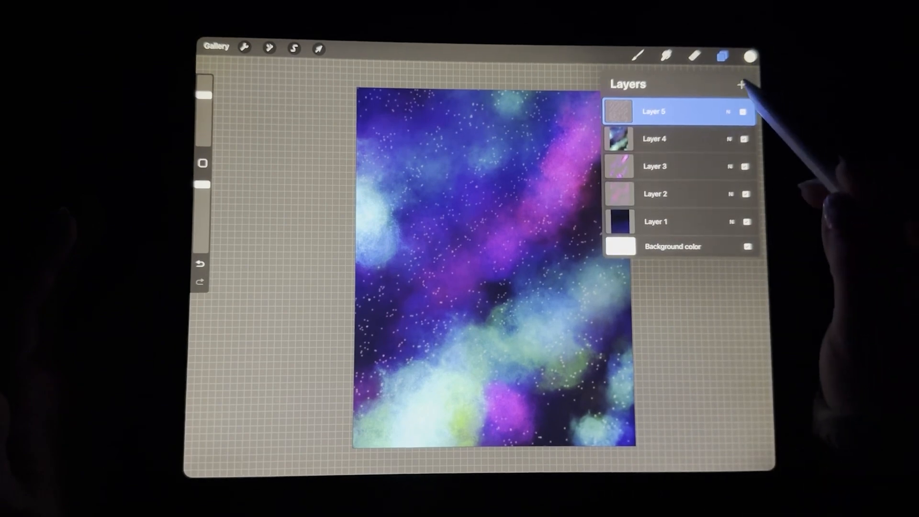
Add Layer 6 and paint larger, brighter white stars over the faint field
left_click(741, 84)
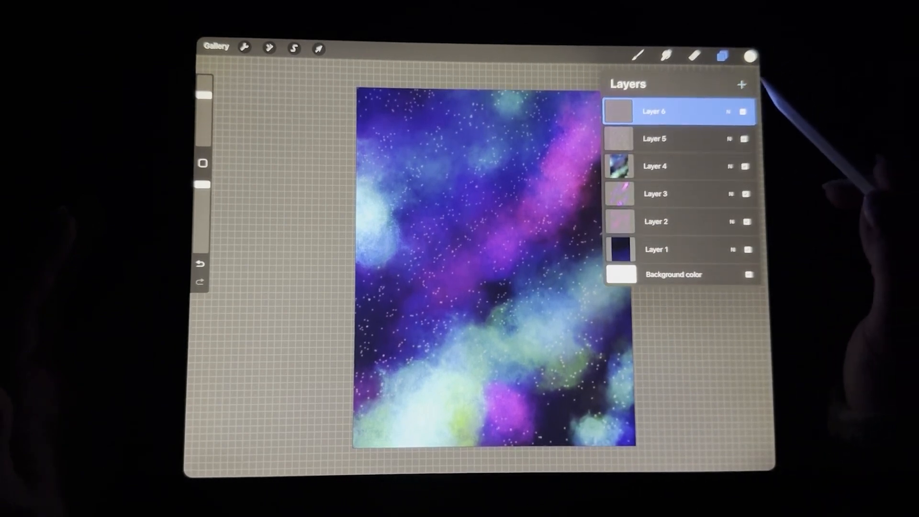
left_click(722, 54)
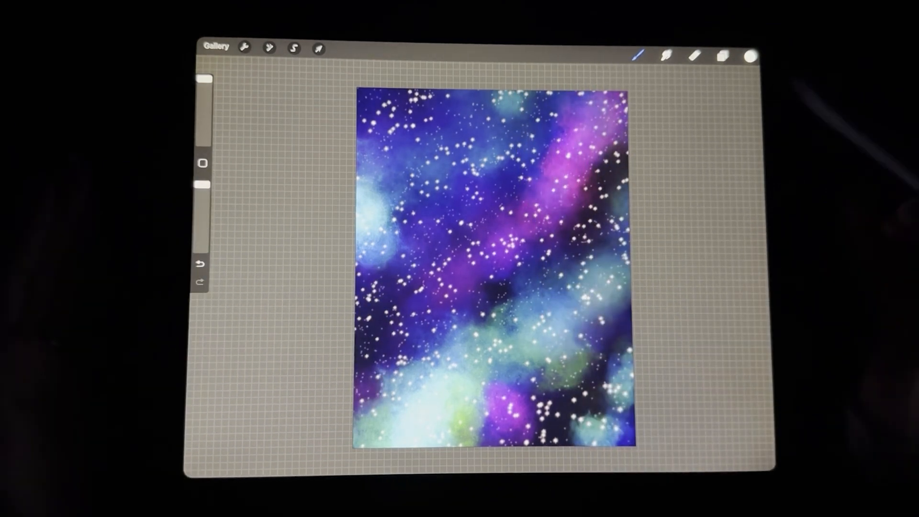
left_click(696, 55)
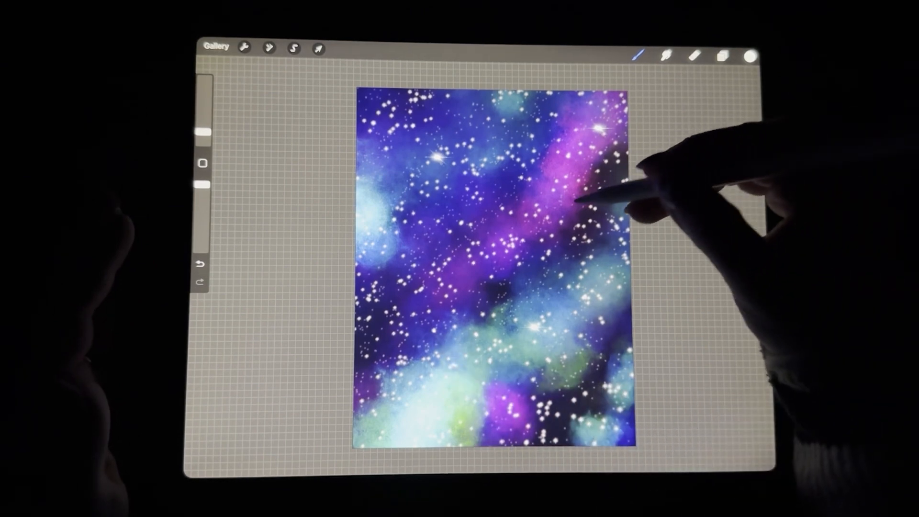
mouse_move(586, 176)
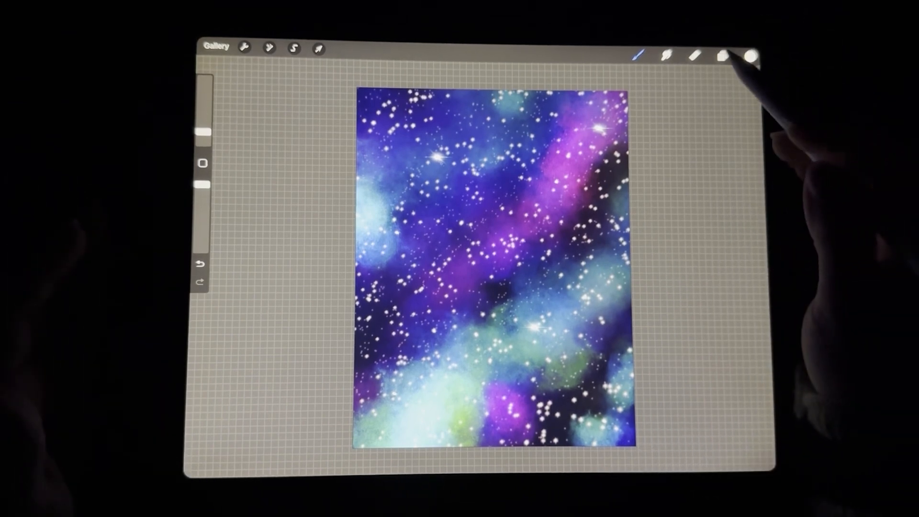
Tap a few bright twinkling flare glints across the galaxy
left_click(723, 54)
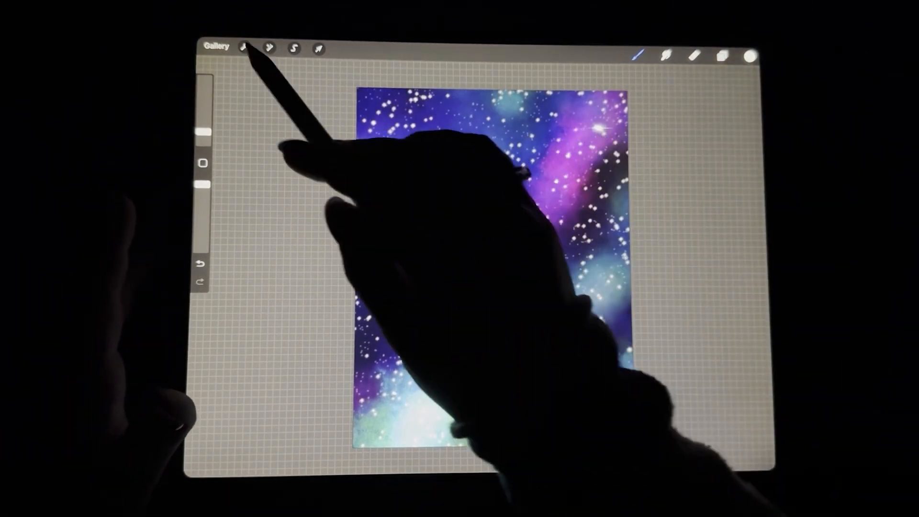
Add a text box via Actions > Add and give it a rounded font
left_click(242, 48)
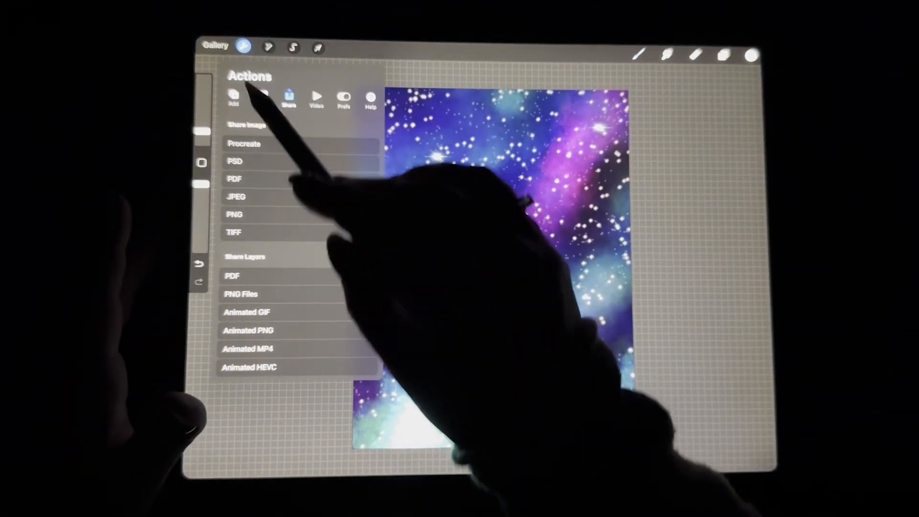
left_click(234, 97)
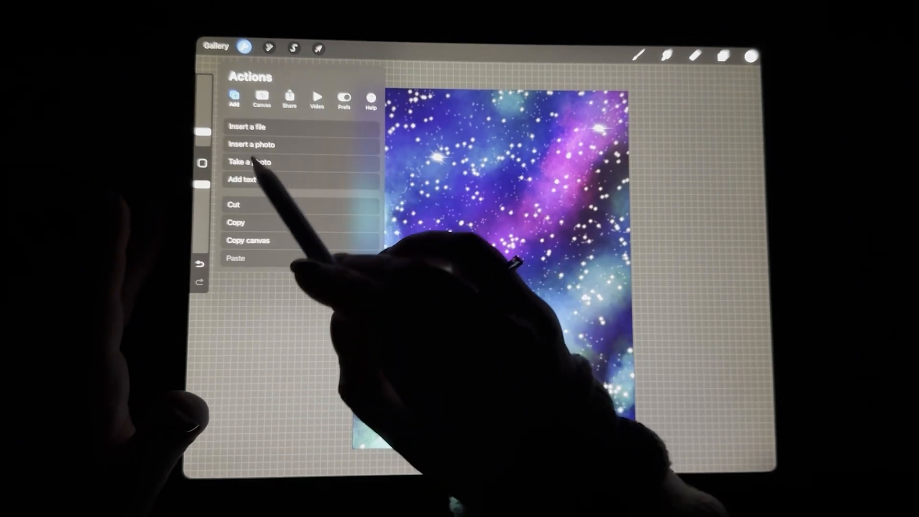
left_click(242, 179)
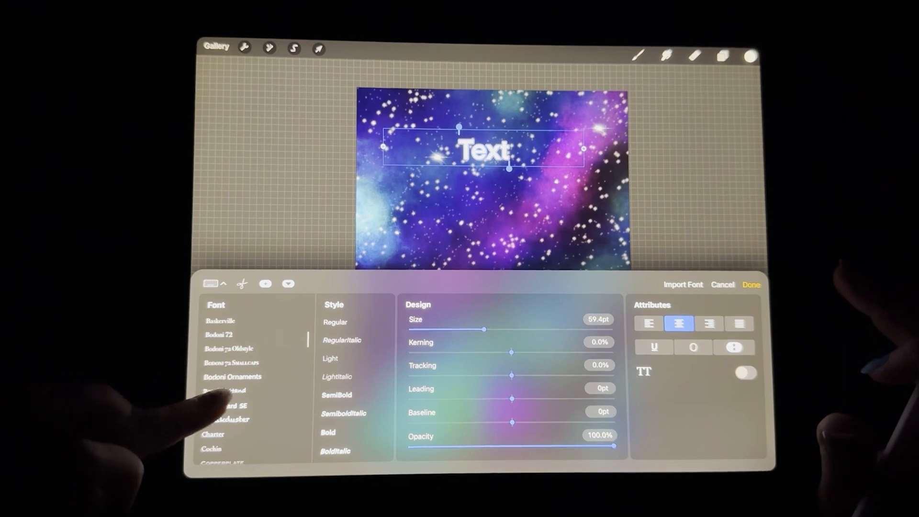
left_click(252, 388)
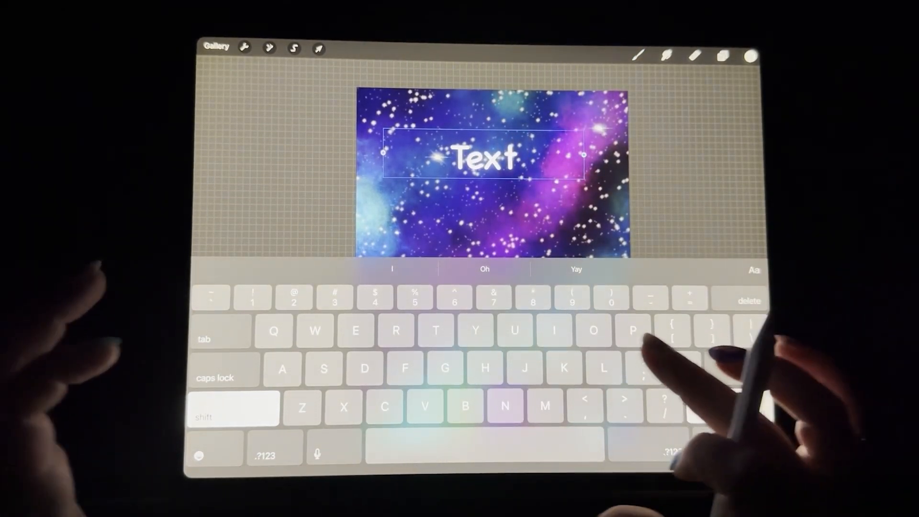
Replace the placeholder with the title 'Journal' and centre it on the cover
type("Jo")
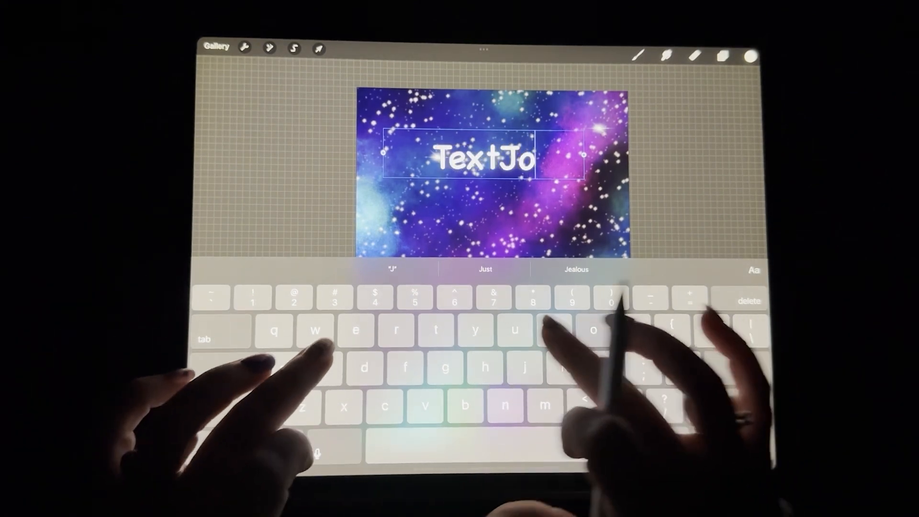
type("u")
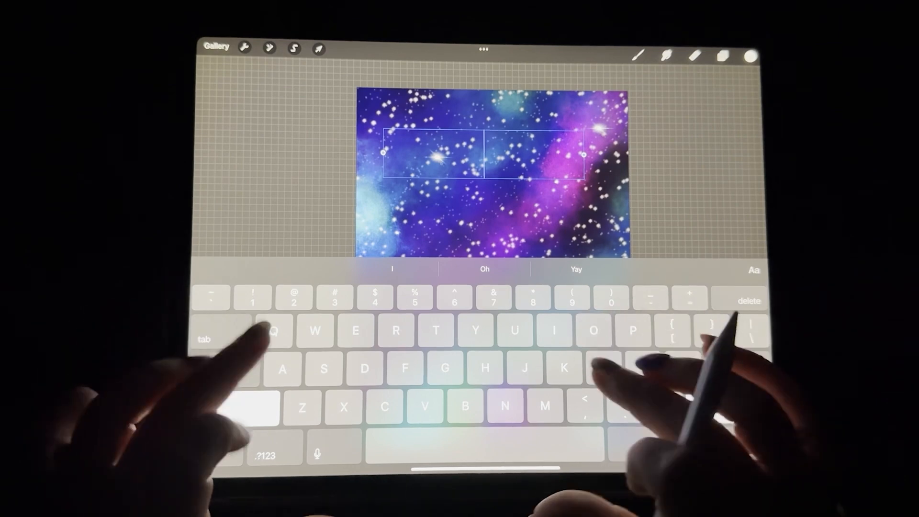
type("Journal")
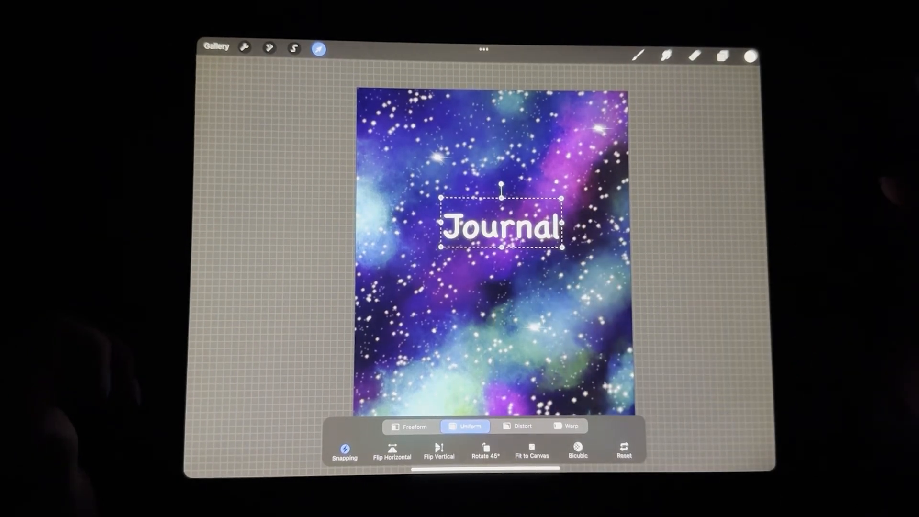
Select the Journal text layer to reopen it for editing
left_click(721, 56)
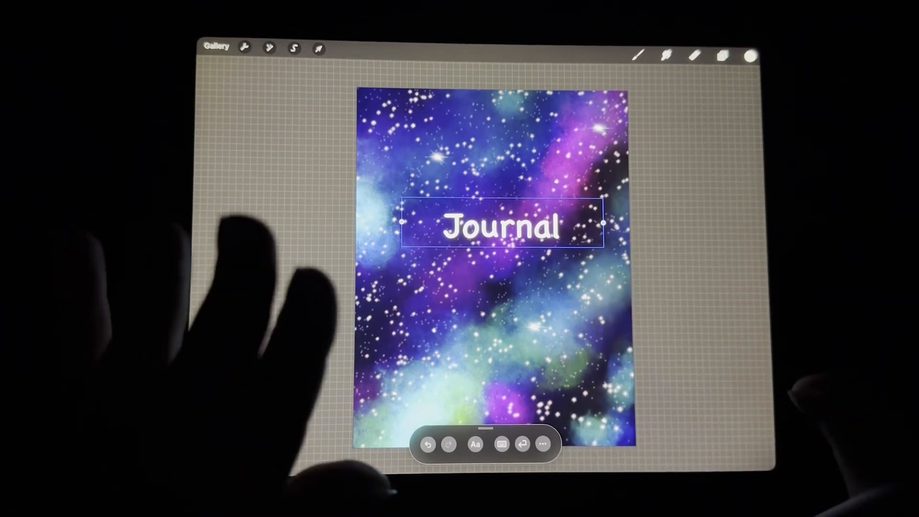
mouse_move(691, 264)
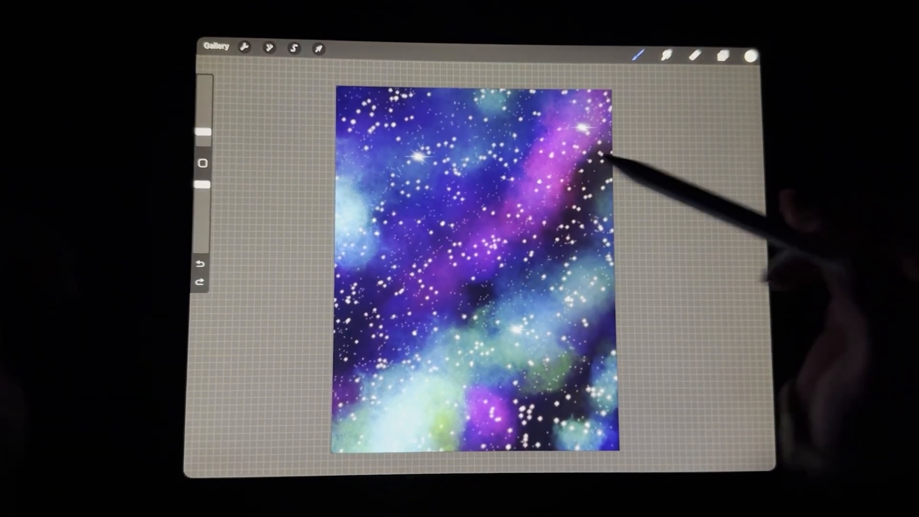
Bring up the Share options under Actions to export the finished galaxy canvas
left_click(242, 47)
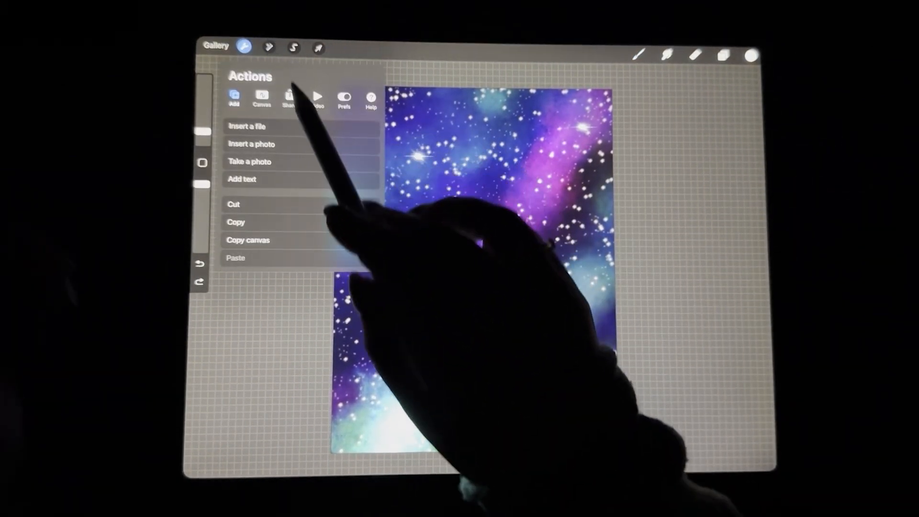
left_click(288, 98)
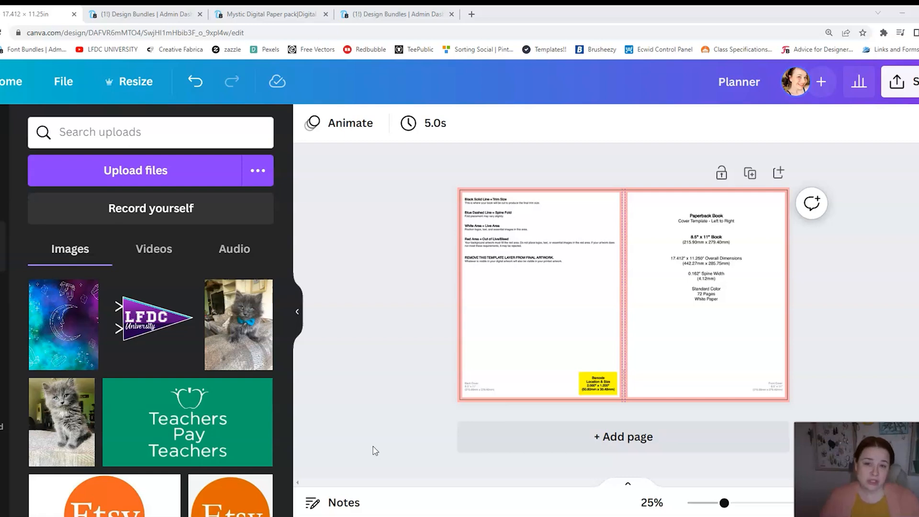
mouse_move(424, 221)
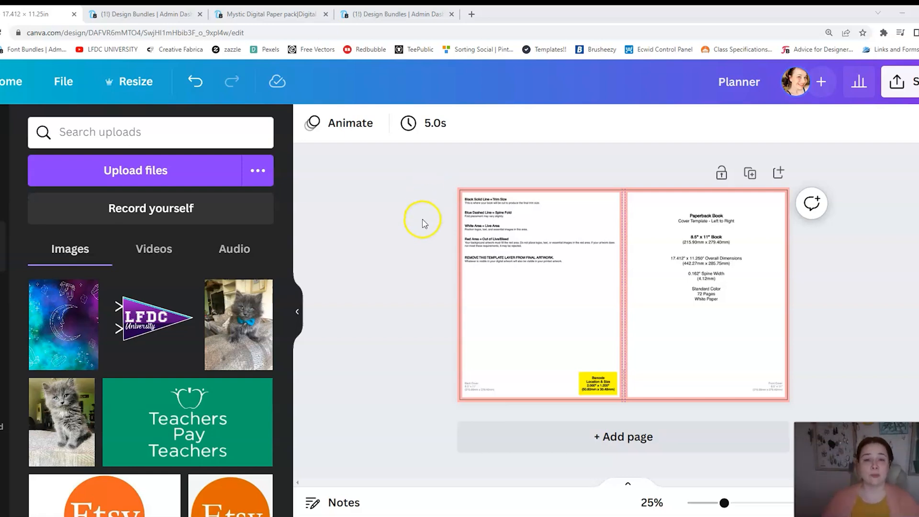
mouse_move(425, 270)
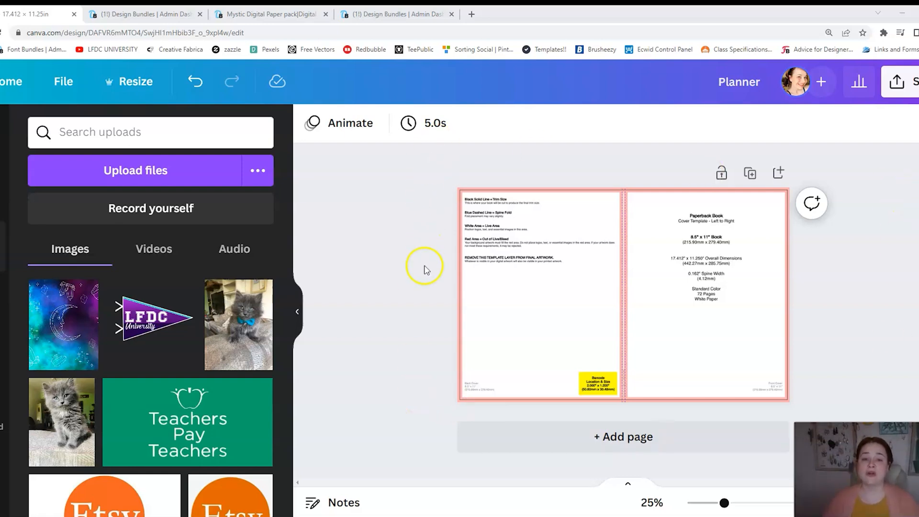
mouse_move(425, 284)
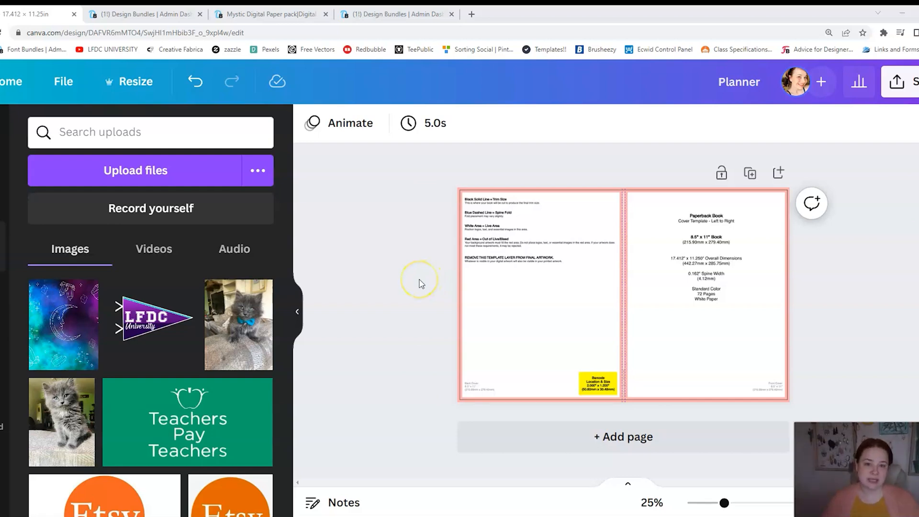
mouse_move(420, 261)
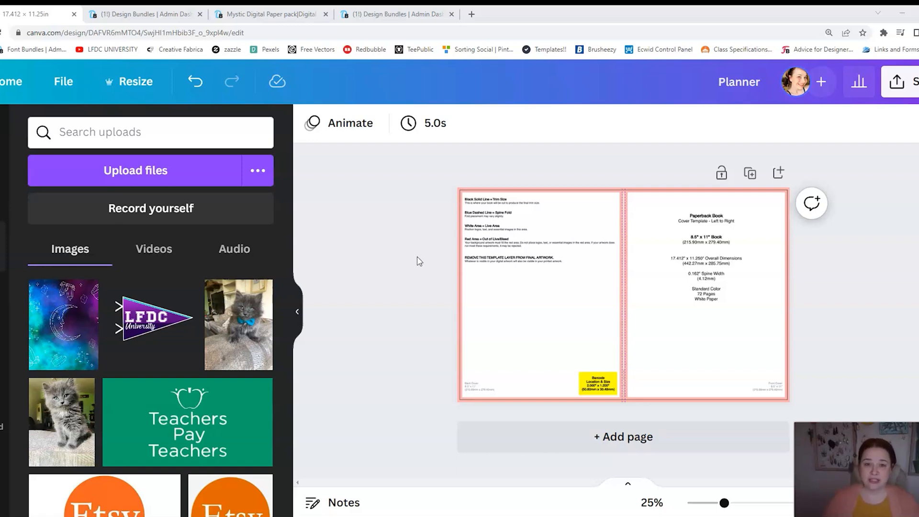
mouse_move(824, 392)
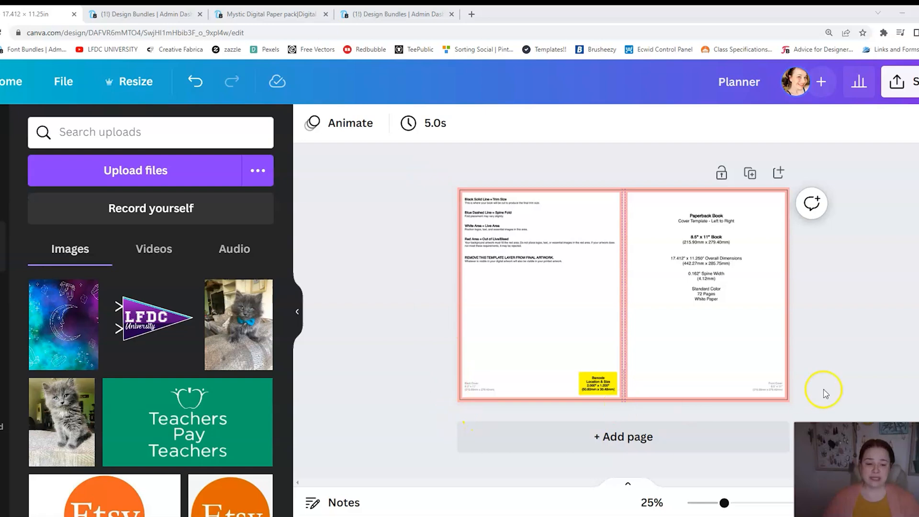
mouse_move(411, 364)
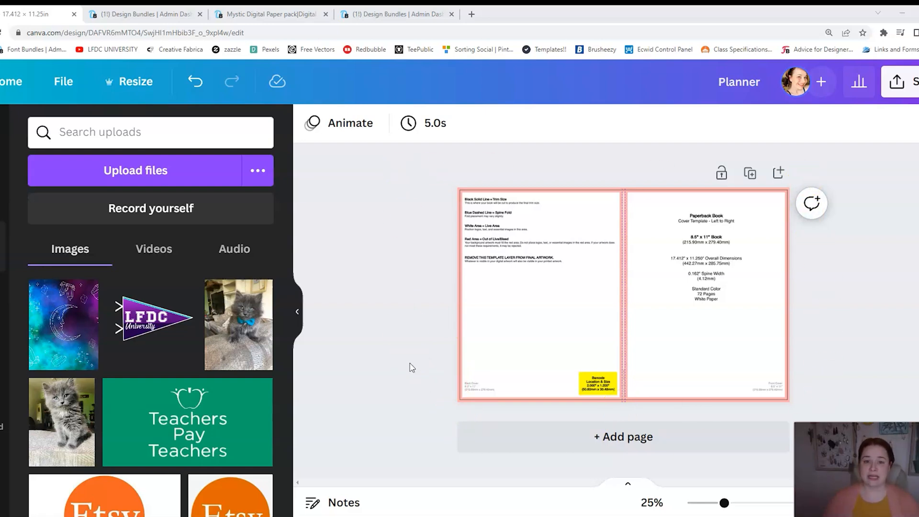
mouse_move(114, 348)
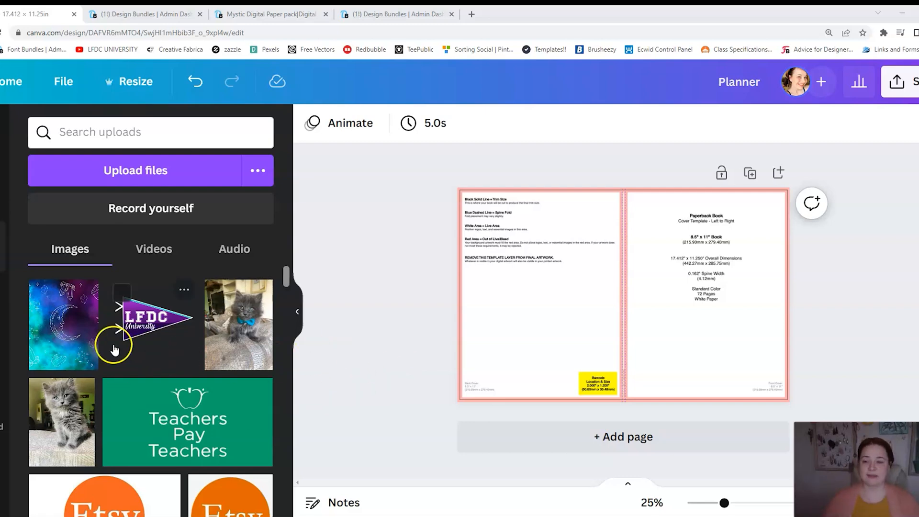
mouse_move(58, 336)
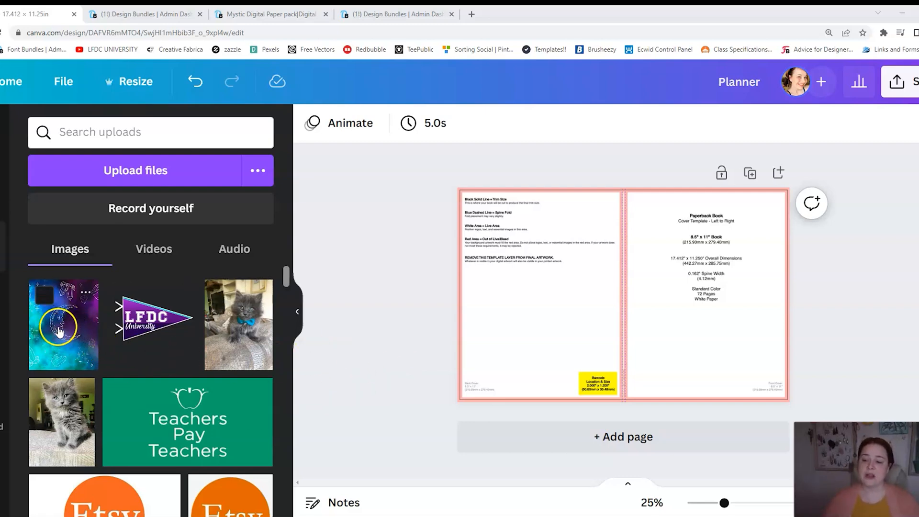
Place the uploaded galaxy image and stretch it to fill the right-hand front cover
left_click(62, 324)
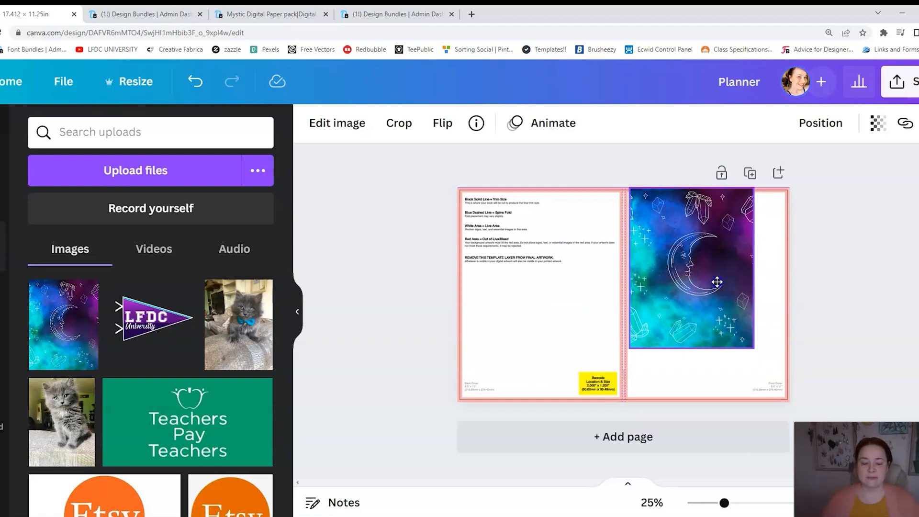
left_click(692, 282)
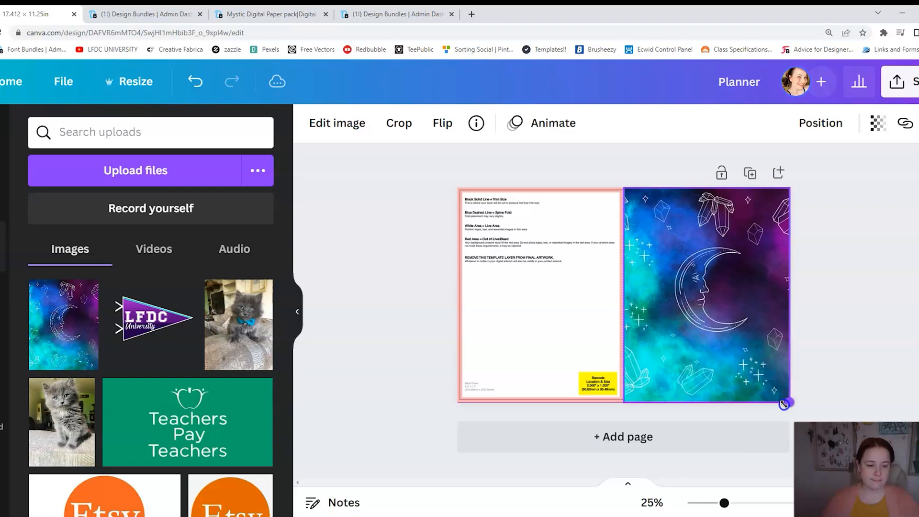
left_click(732, 297)
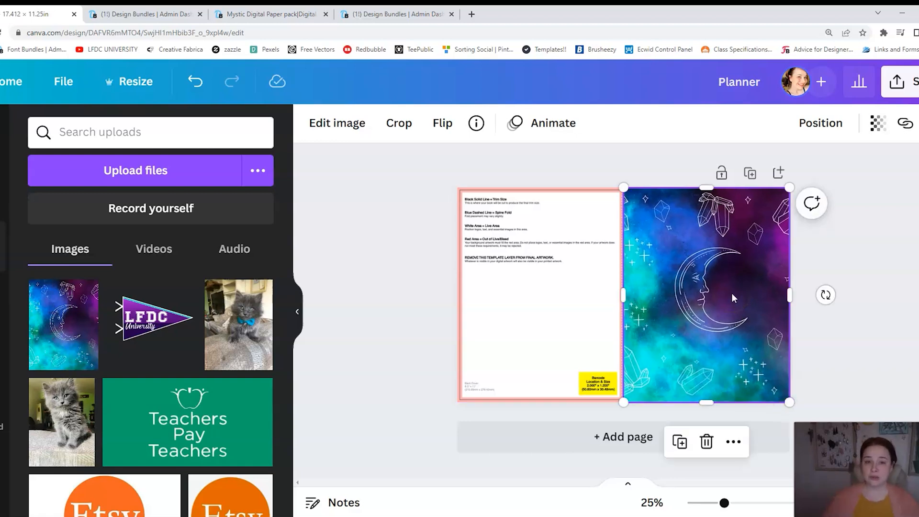
mouse_move(731, 296)
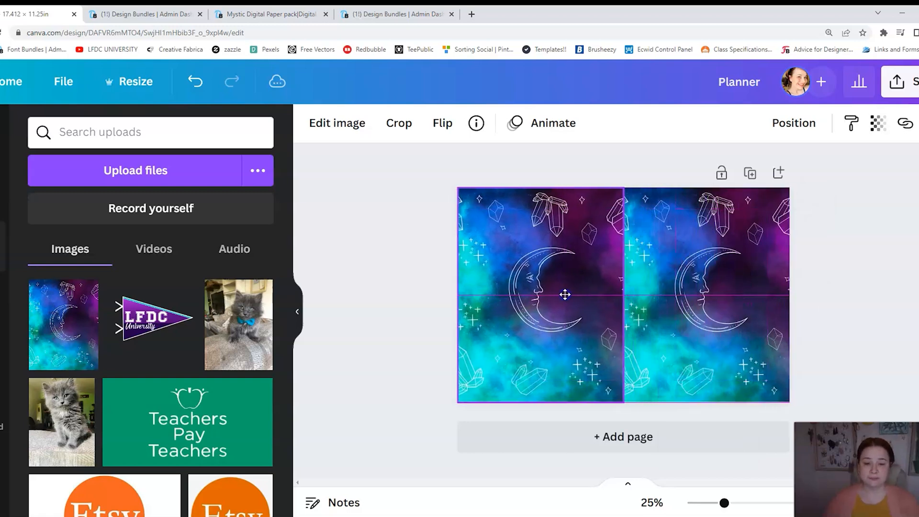
Flip the back-cover image copy horizontally so the two galaxy halves mirror each other
left_click(539, 293)
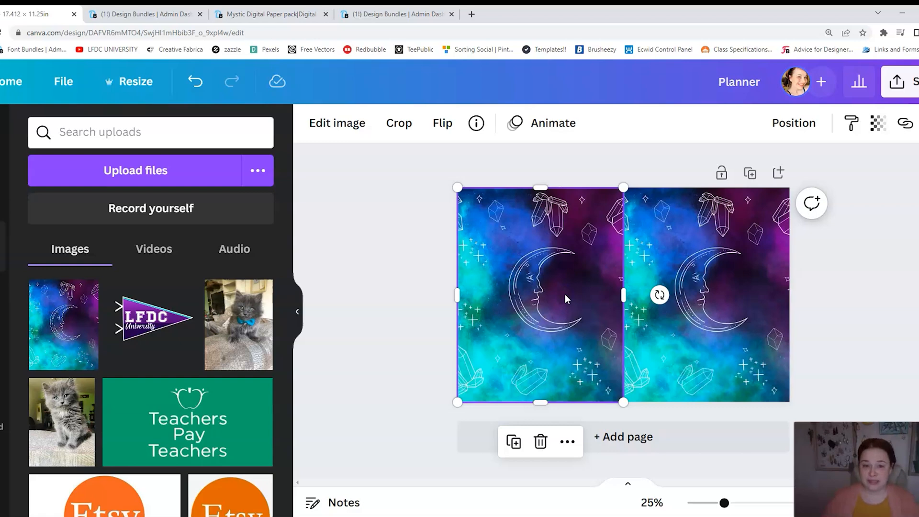
left_click(443, 123)
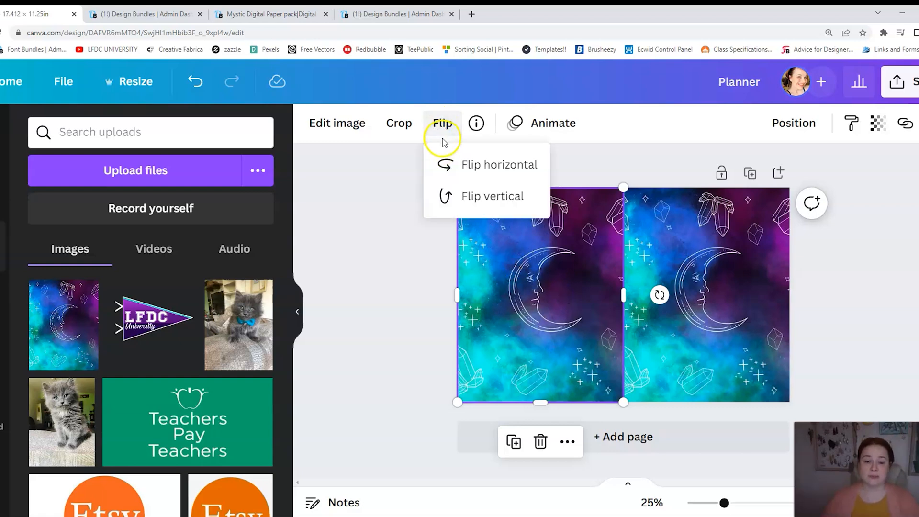
left_click(499, 165)
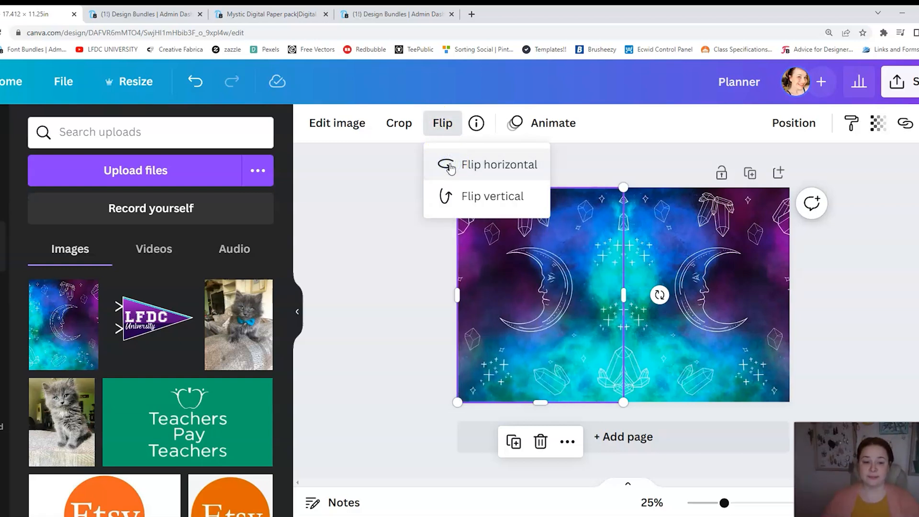
left_click(406, 237)
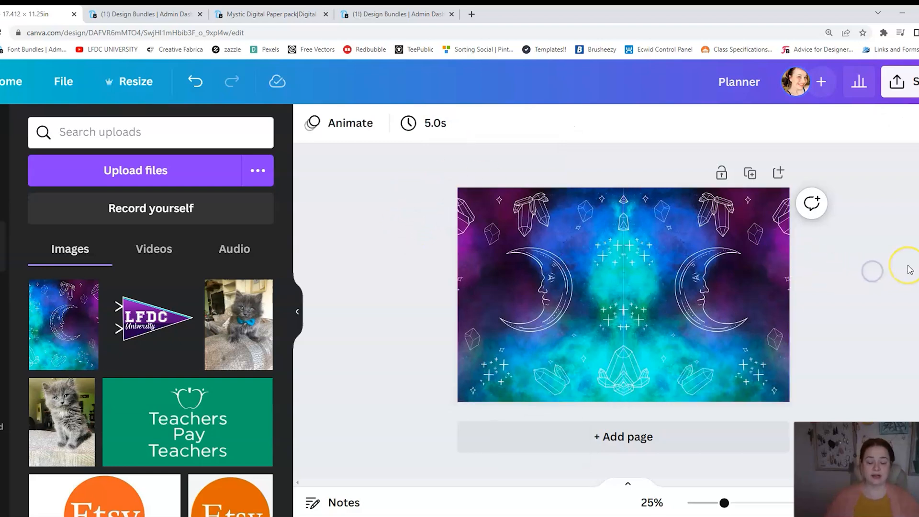
mouse_move(831, 296)
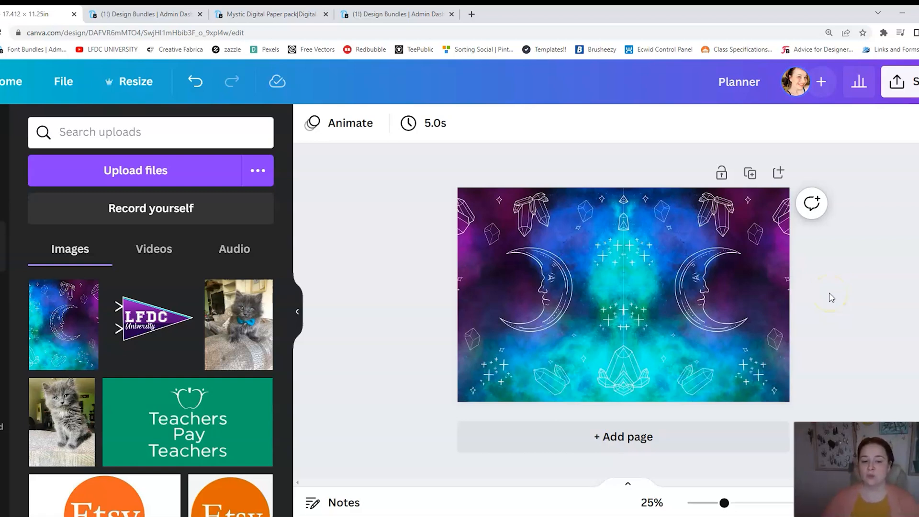
left_click(585, 384)
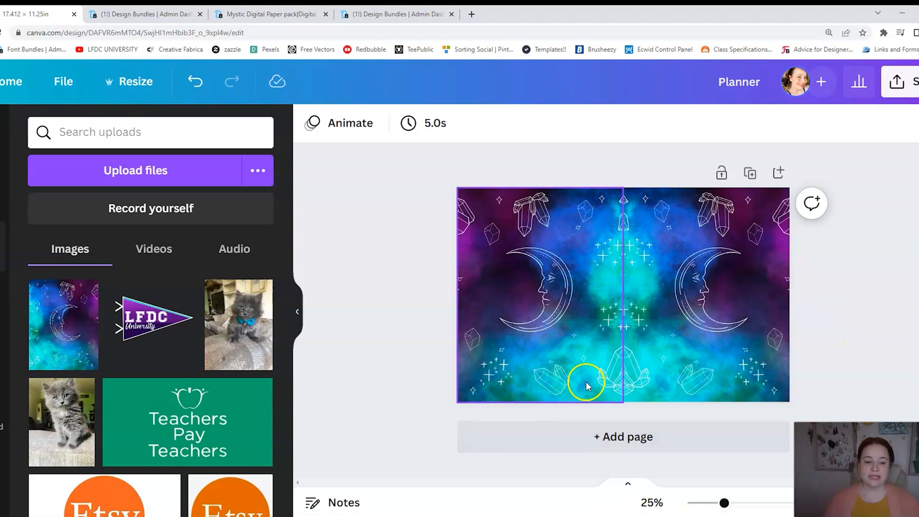
mouse_move(743, 257)
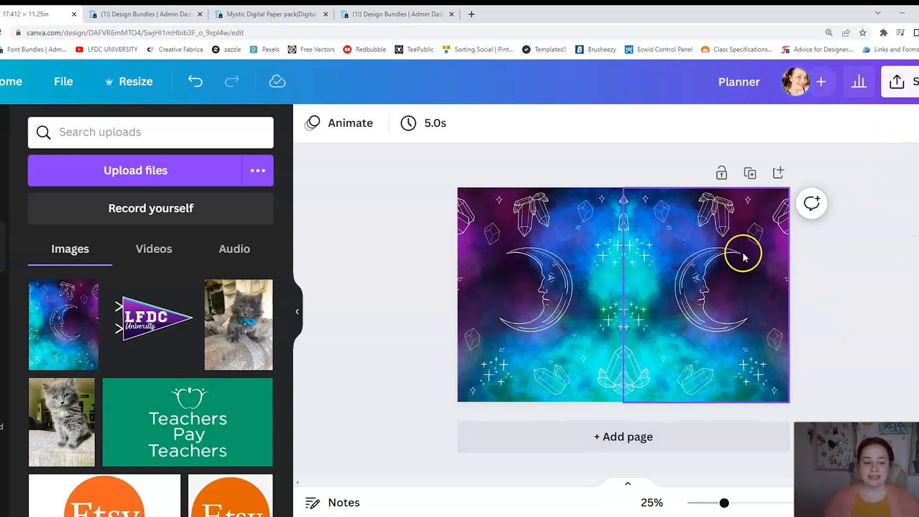
mouse_move(729, 285)
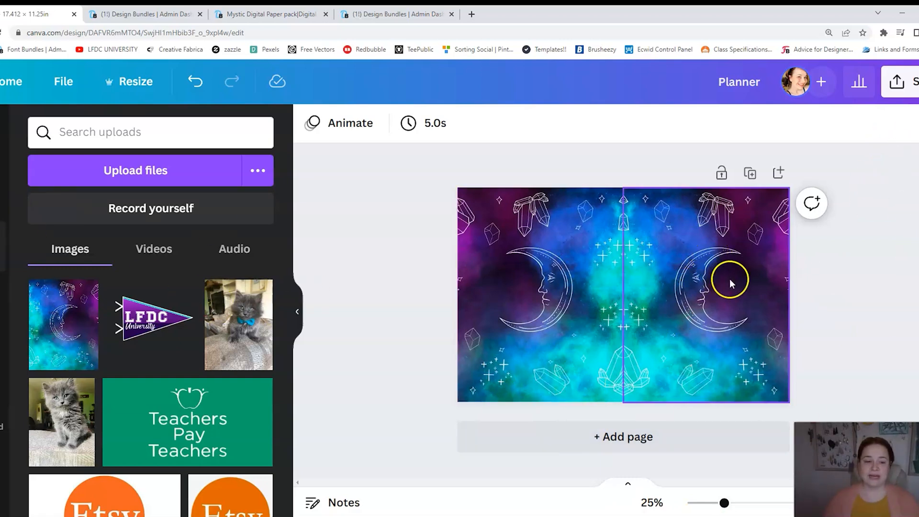
mouse_move(644, 279)
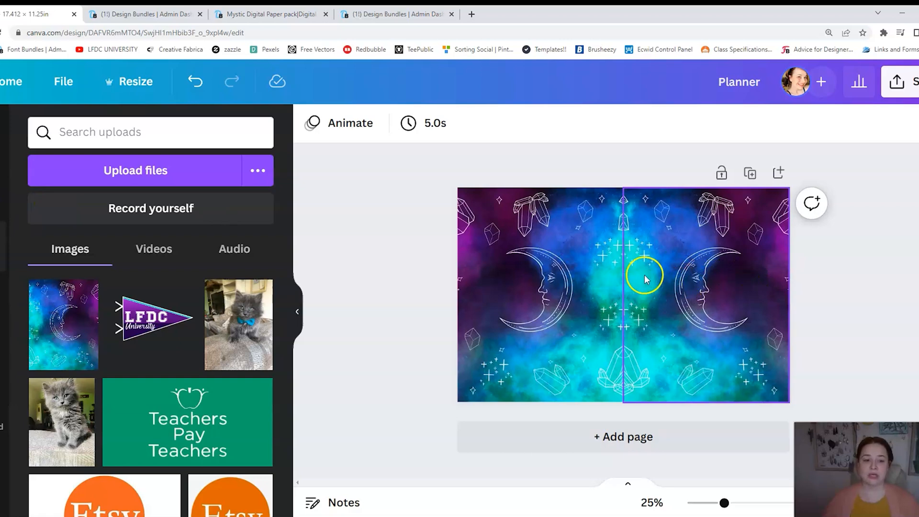
mouse_move(754, 322)
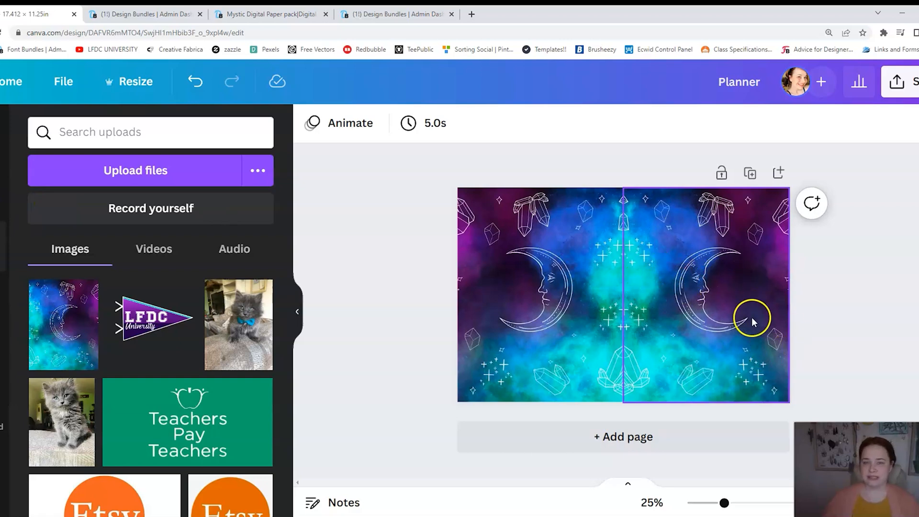
left_click(875, 291)
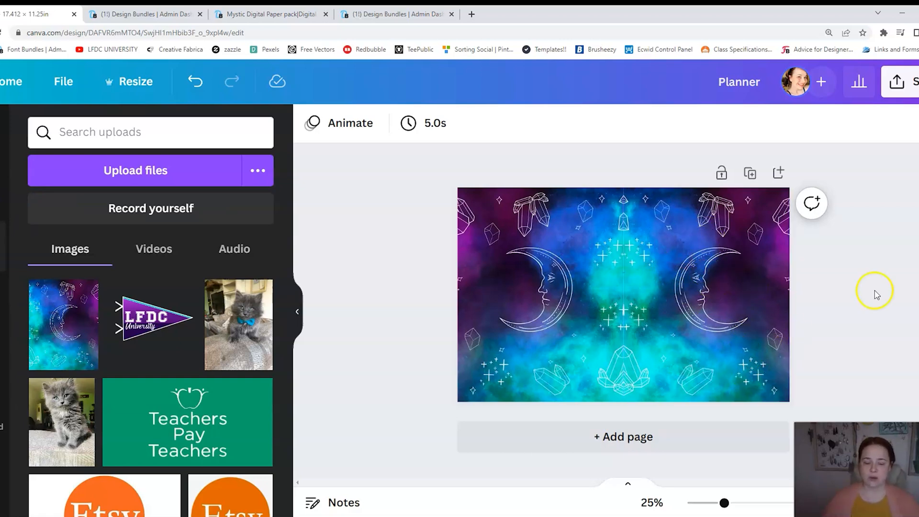
mouse_move(899, 256)
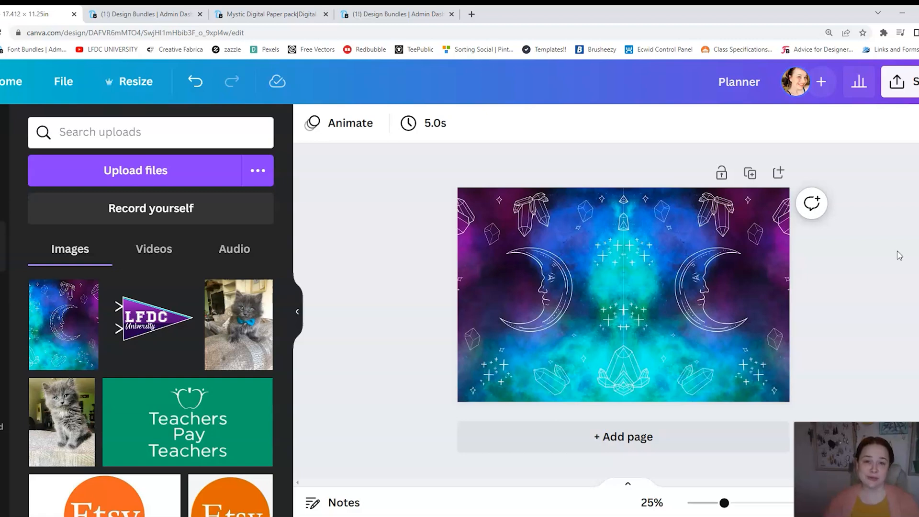
mouse_move(881, 260)
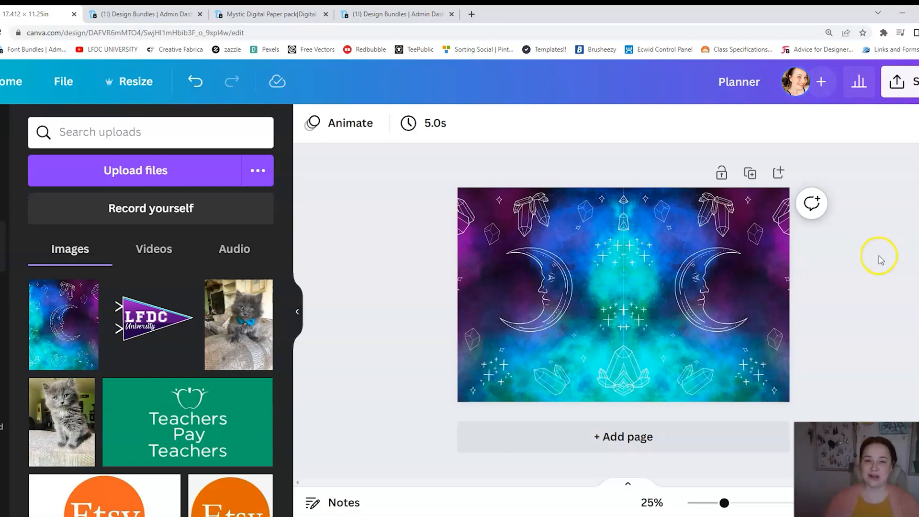